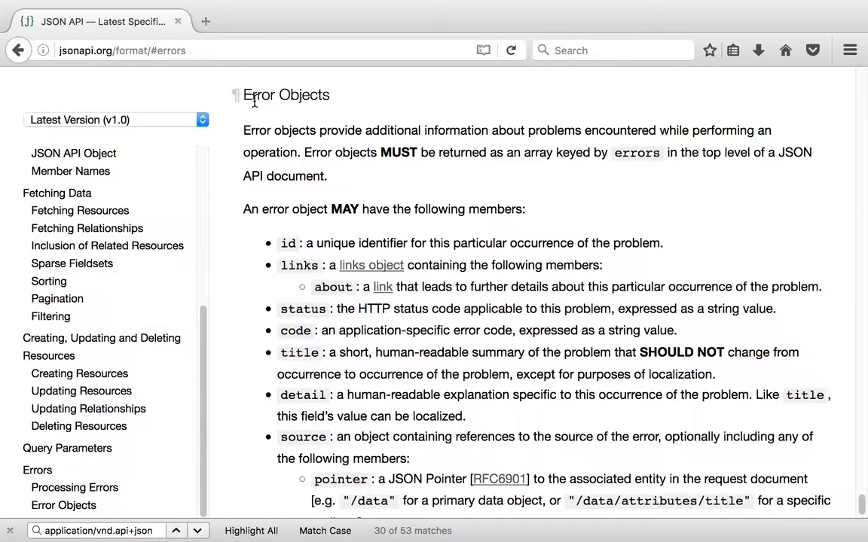
Read through the Error Objects section of the JSON API specification in the browser.
double_click(305, 94)
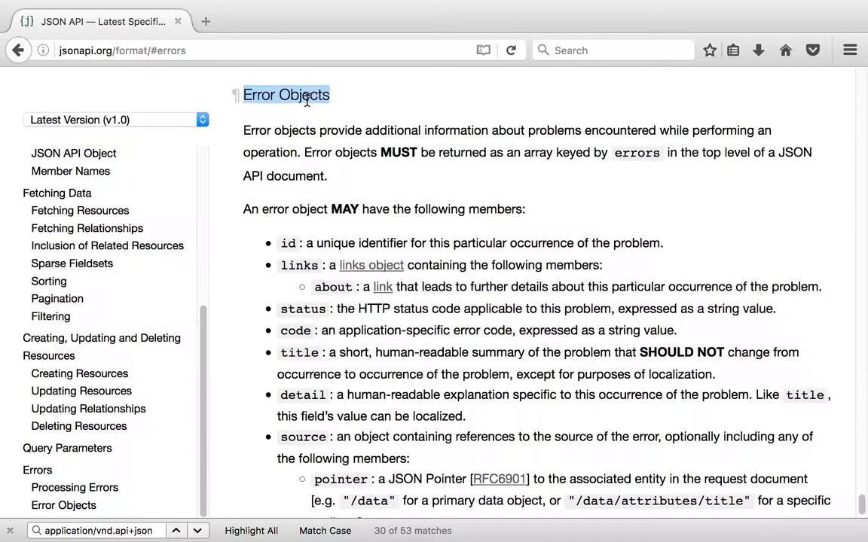
scroll("down", 3)
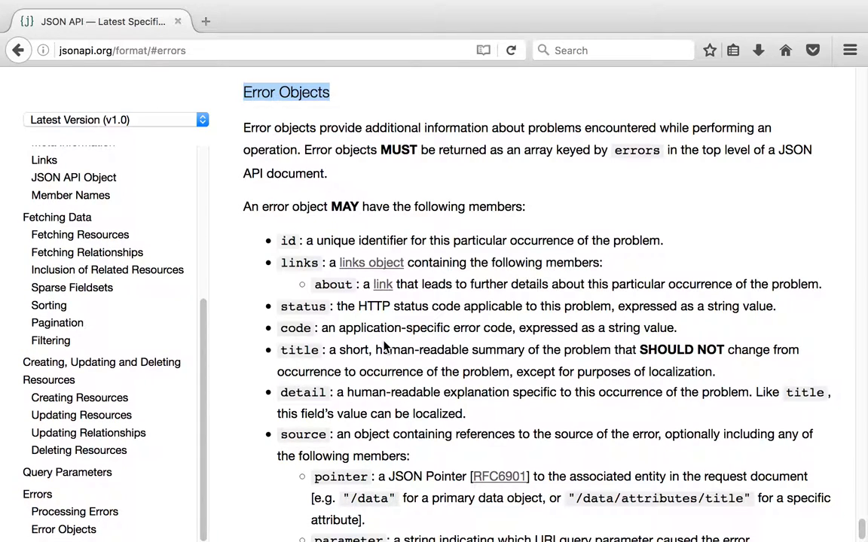
scroll("down", 3)
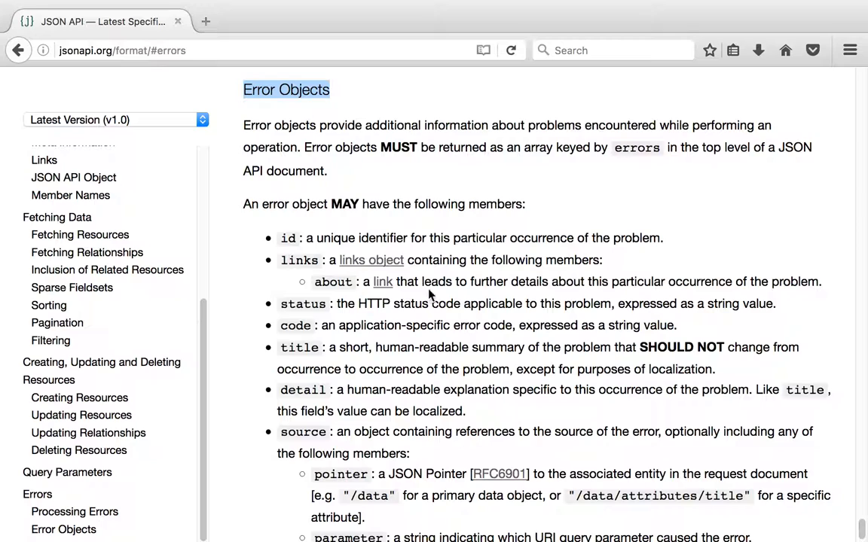
scroll("down", 3)
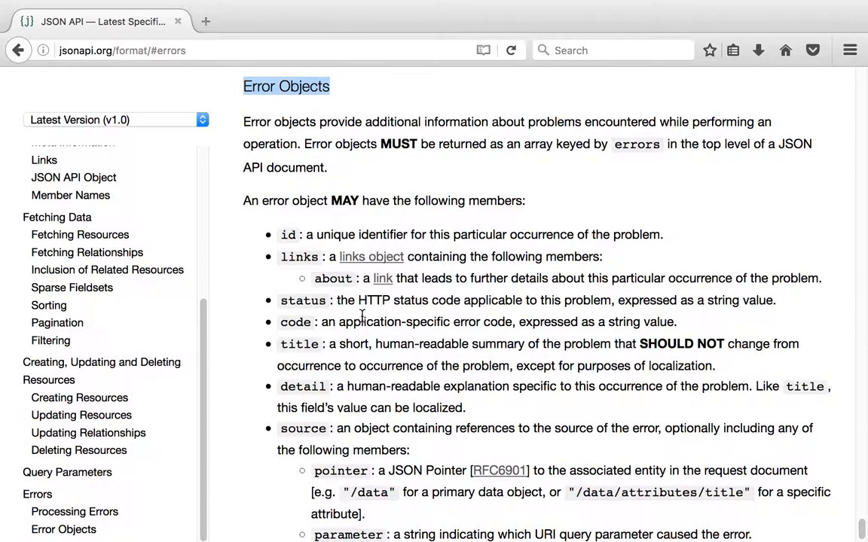
mouse_move(281, 241)
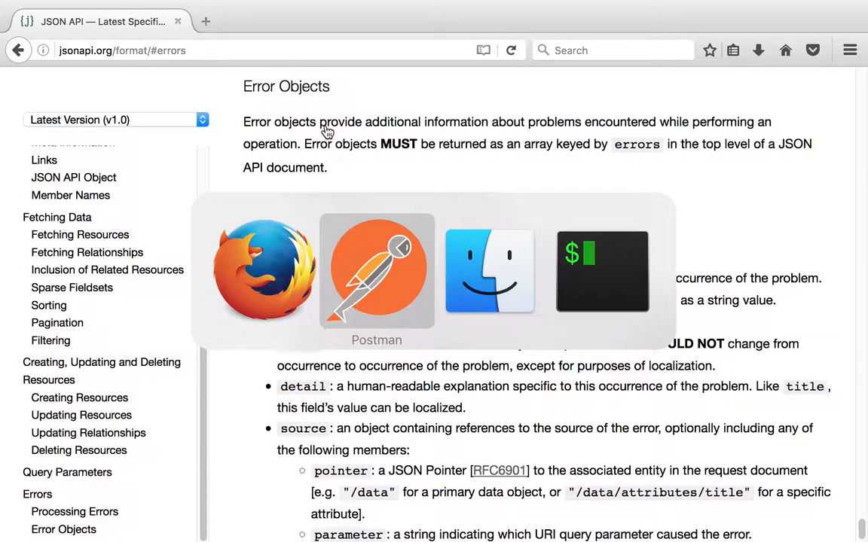
Load the saved 'Crate article with an entity ID' POST request and view its nid 2100 body.
left_click(377, 271)
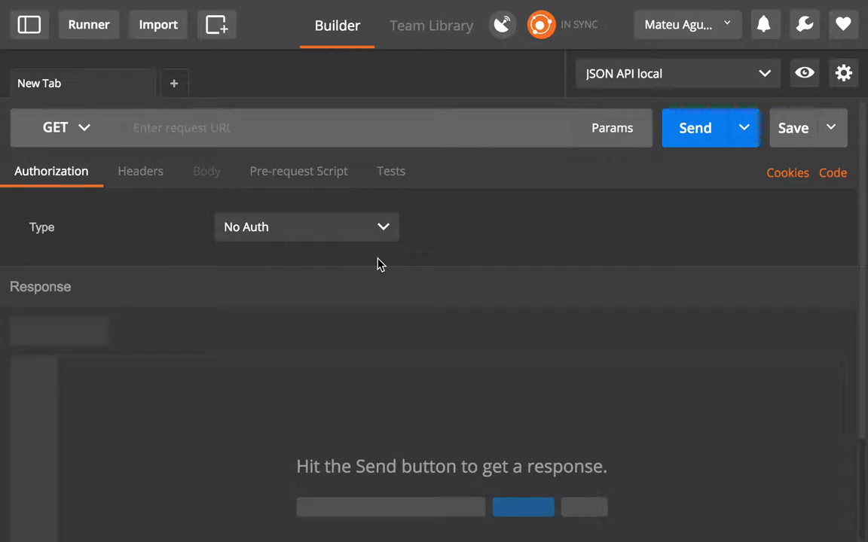
left_click(28, 24)
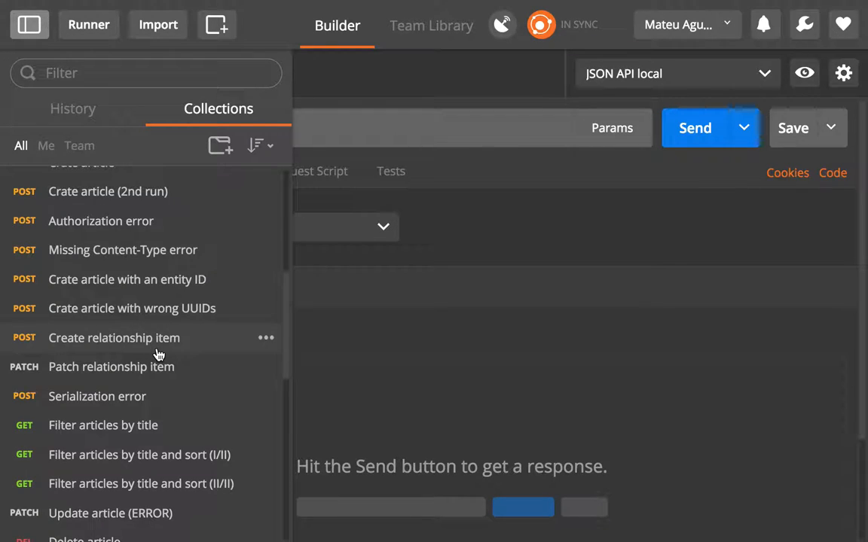
left_click(127, 280)
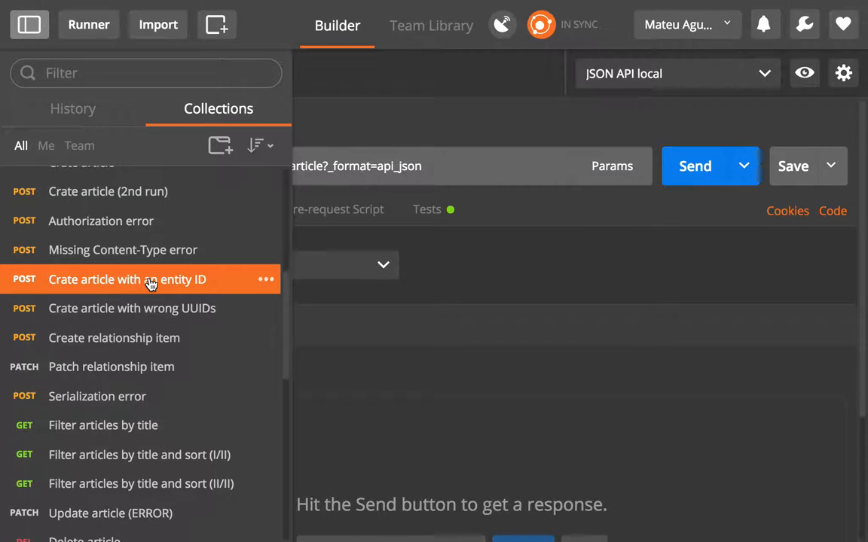
left_click(126, 279)
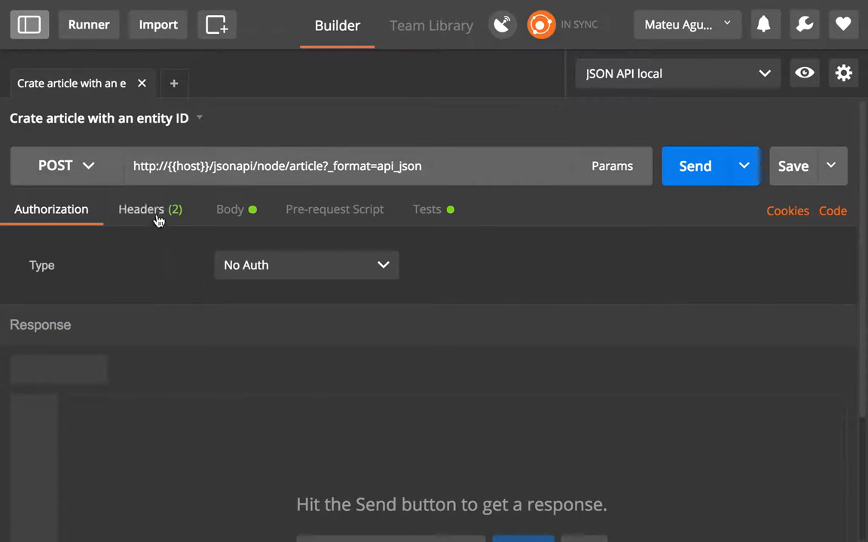
mouse_move(232, 241)
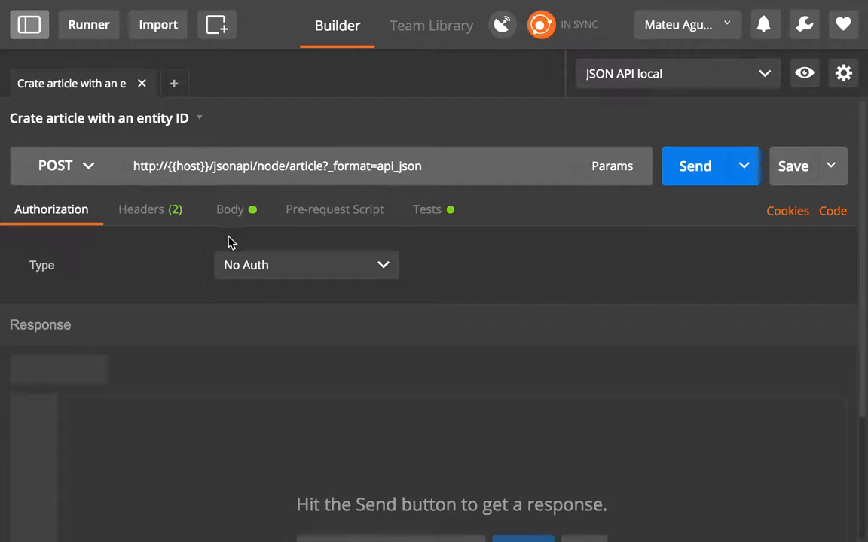
left_click(230, 209)
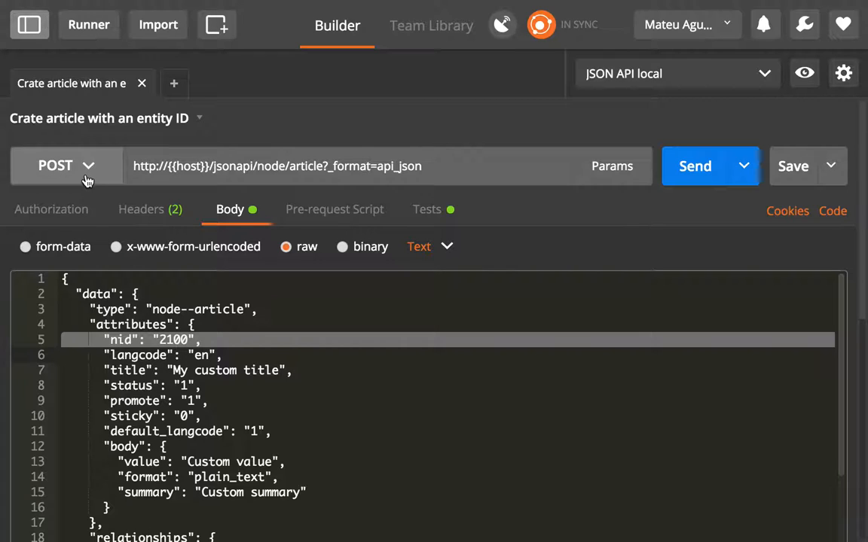
left_click(88, 166)
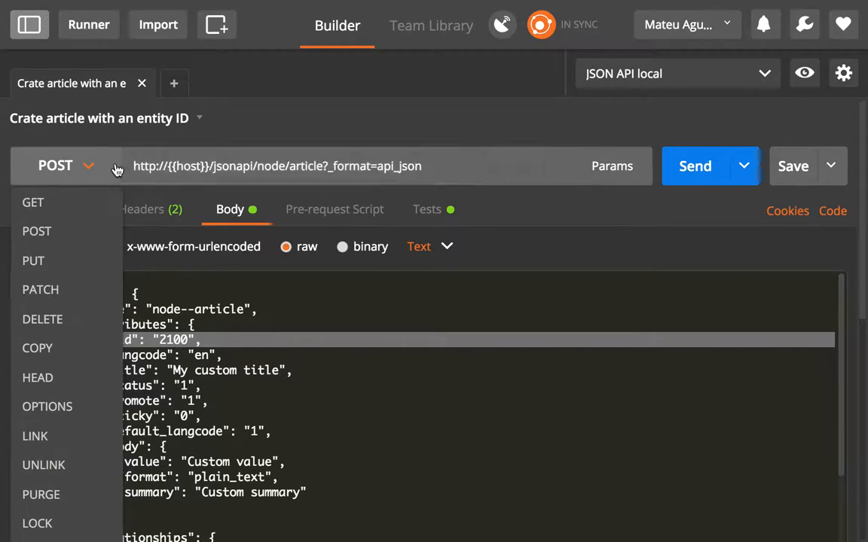
left_click(55, 166)
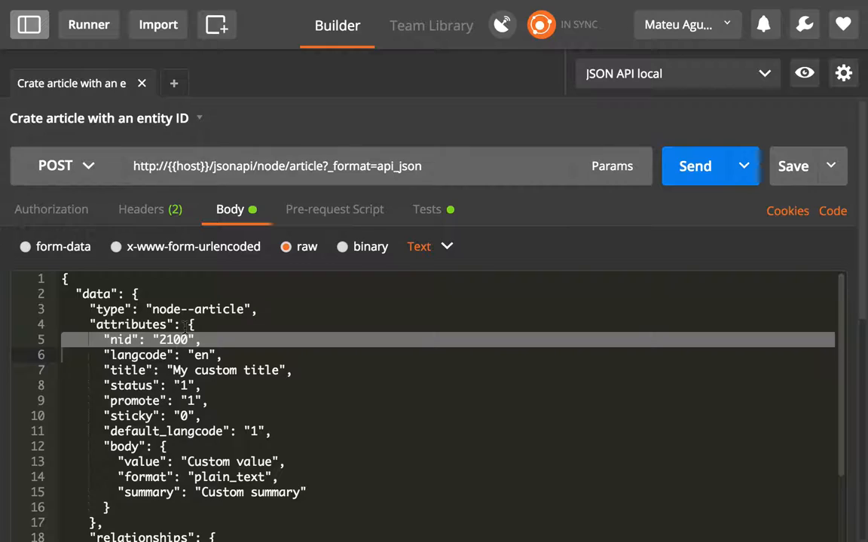
mouse_move(506, 272)
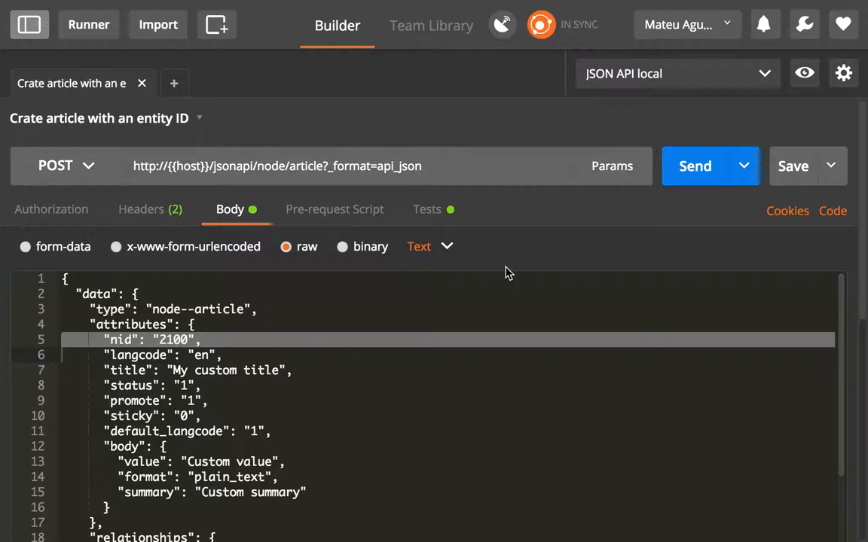
Send the POST and read the 500 duplicate entry '2100' error, including exception and trace.
left_click(695, 167)
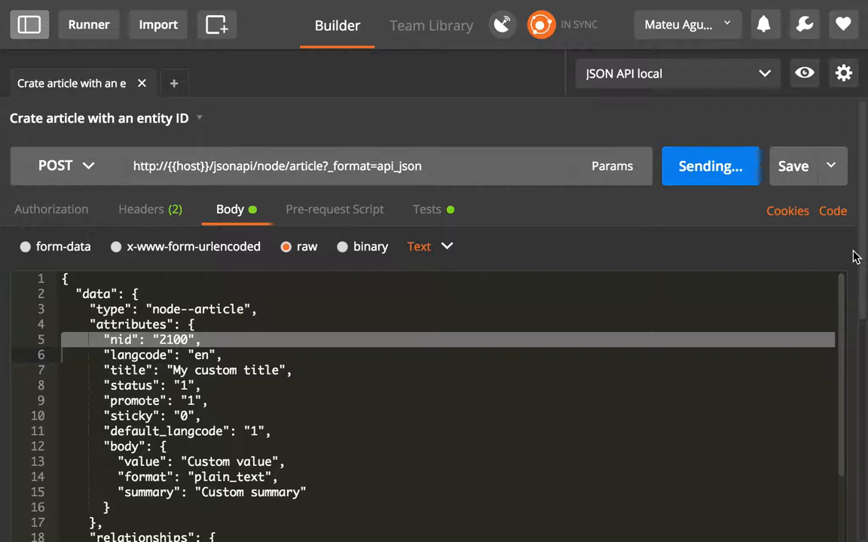
mouse_move(741, 228)
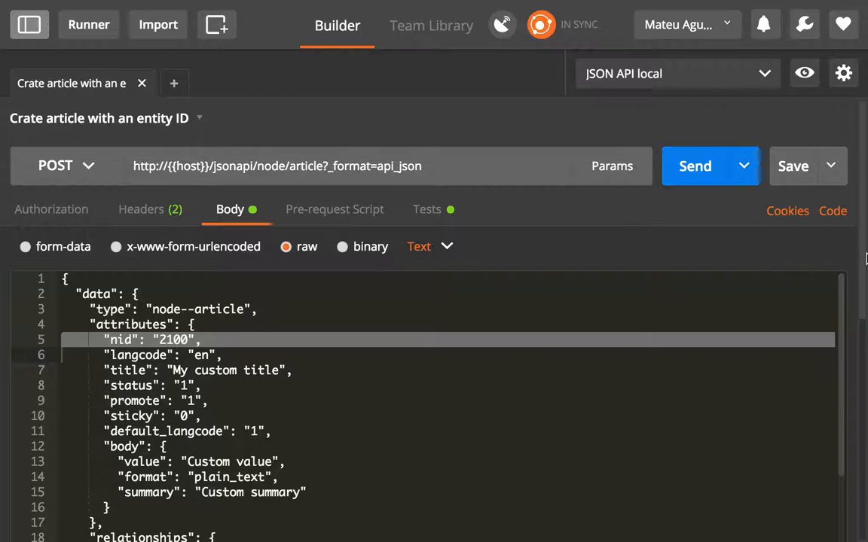
scroll("down", 3)
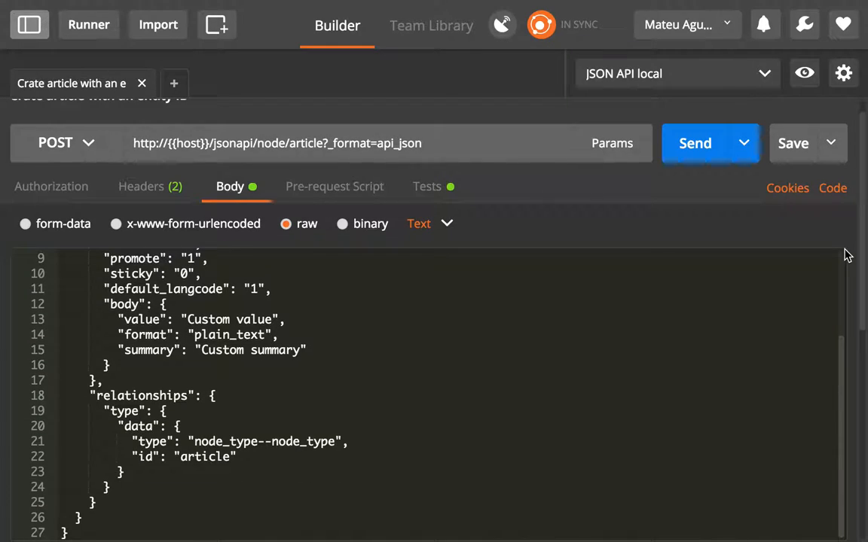
left_click(695, 143)
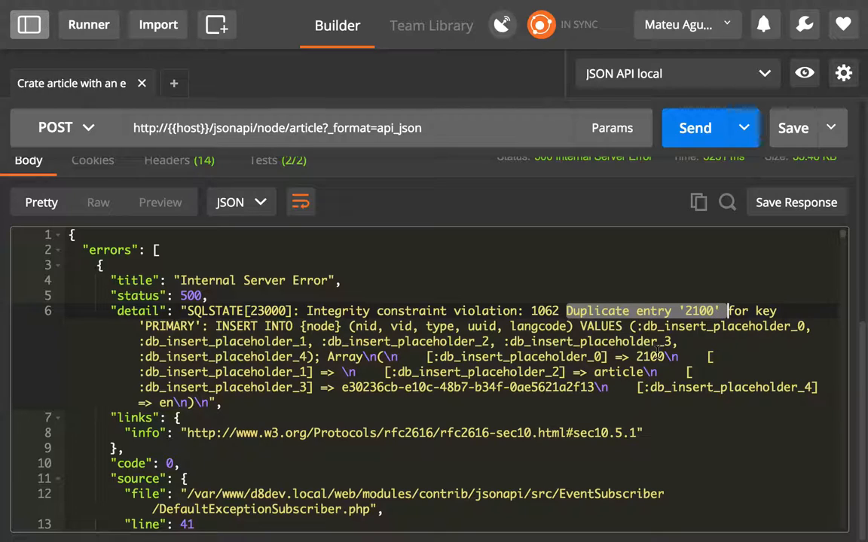
scroll("down", 3)
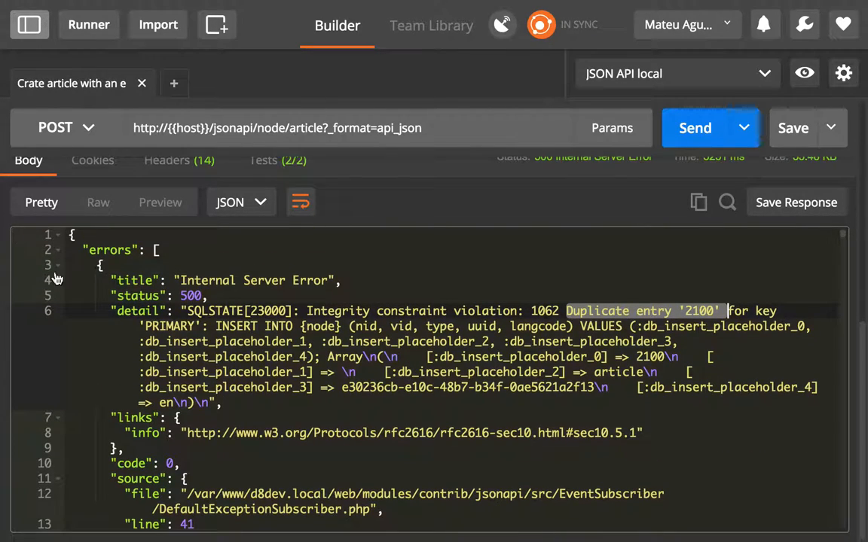
mouse_move(64, 321)
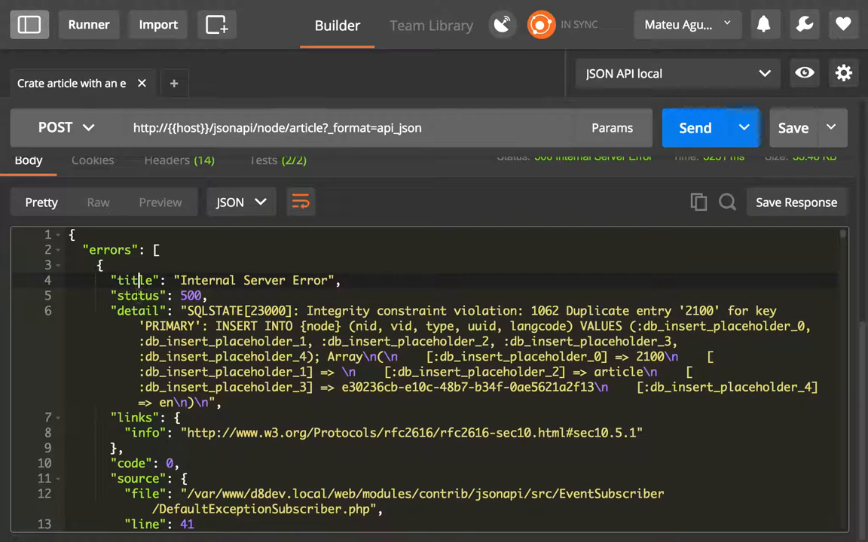
scroll("down", 3)
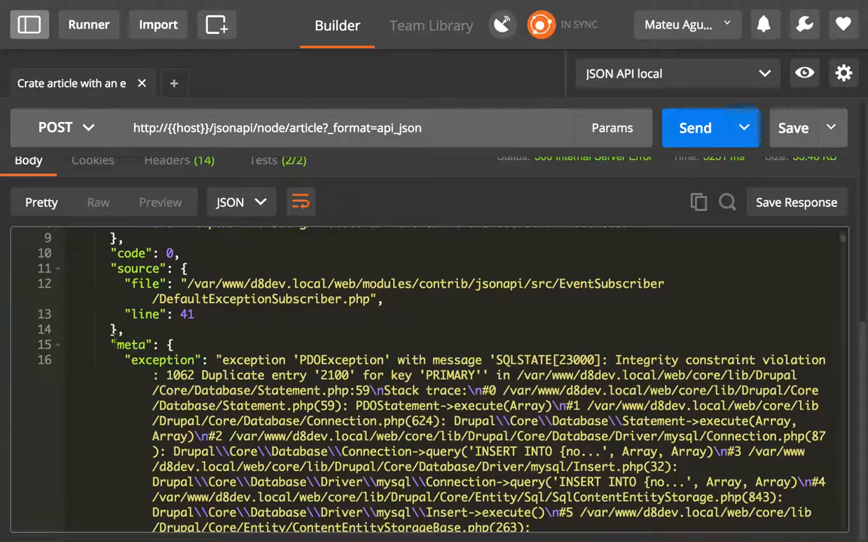
scroll("down", 3)
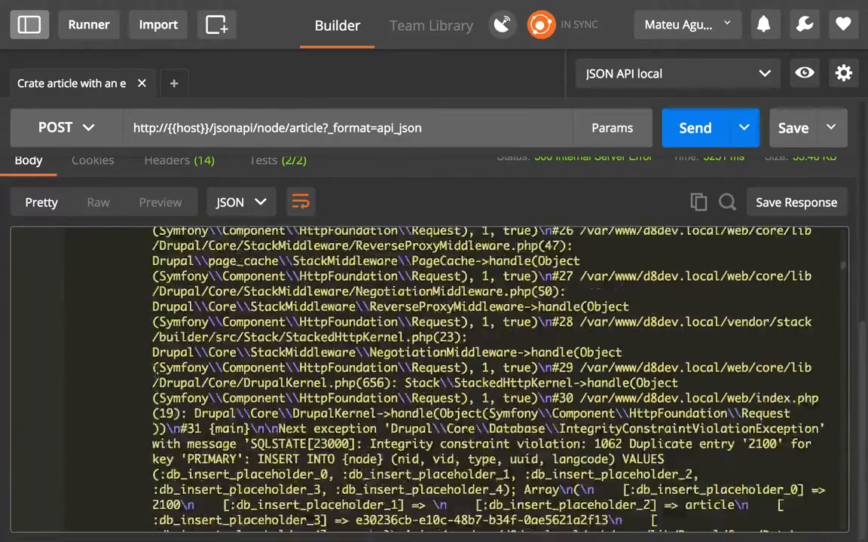
scroll("down", 3)
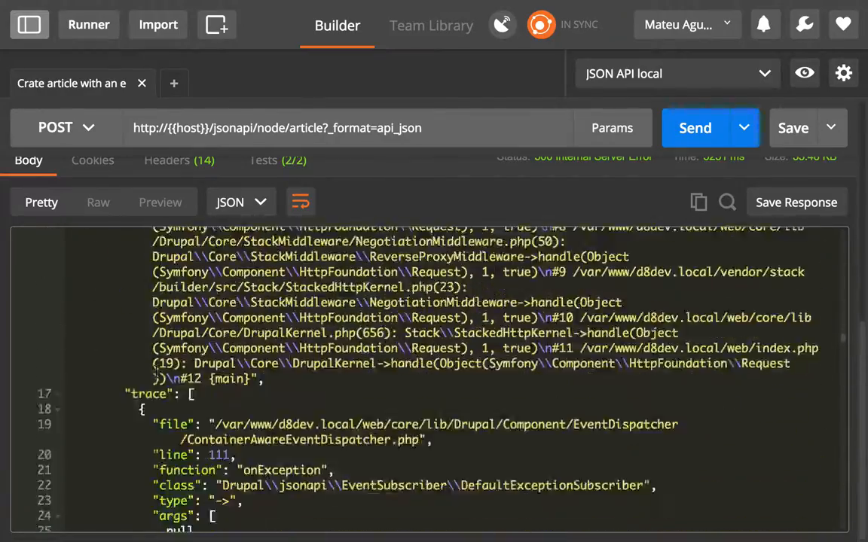
scroll("down", 3)
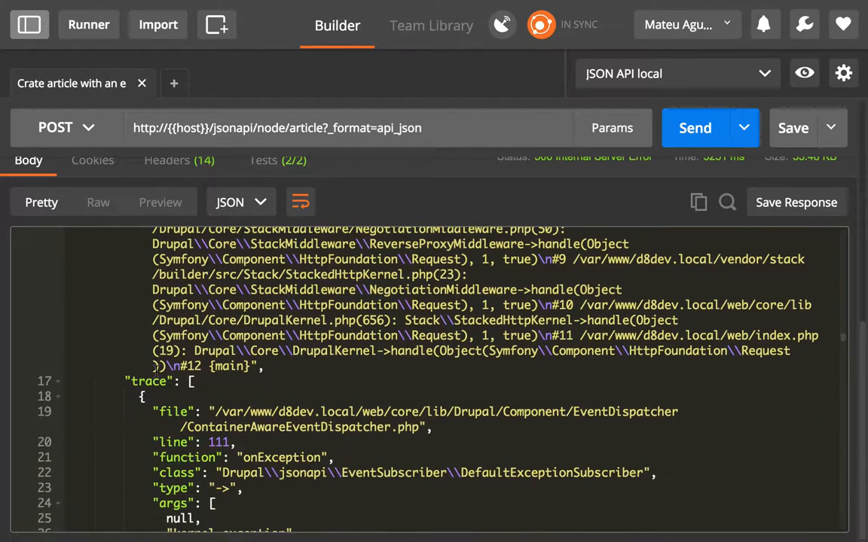
scroll("down", 3)
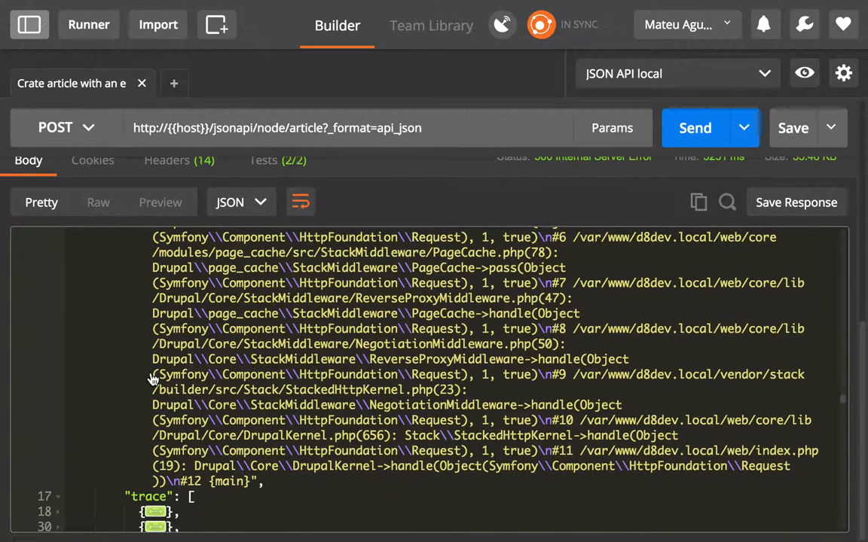
scroll("down", 3)
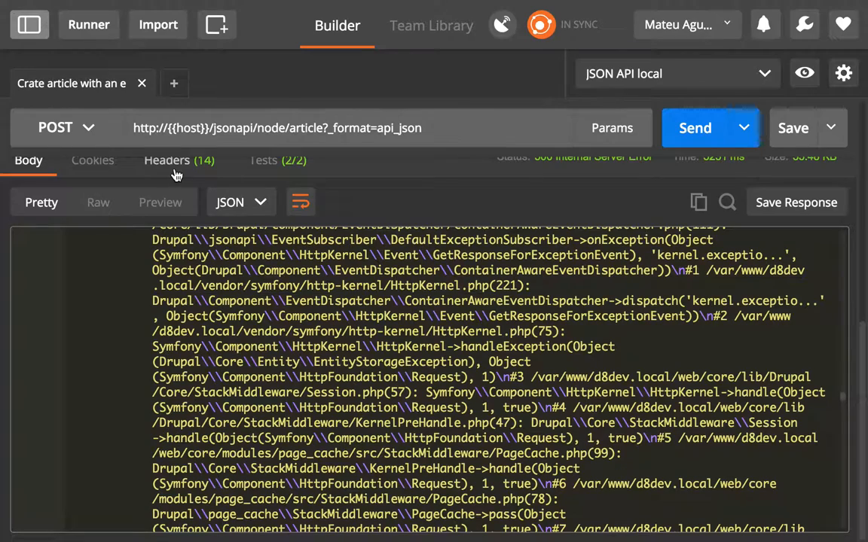
left_click(179, 160)
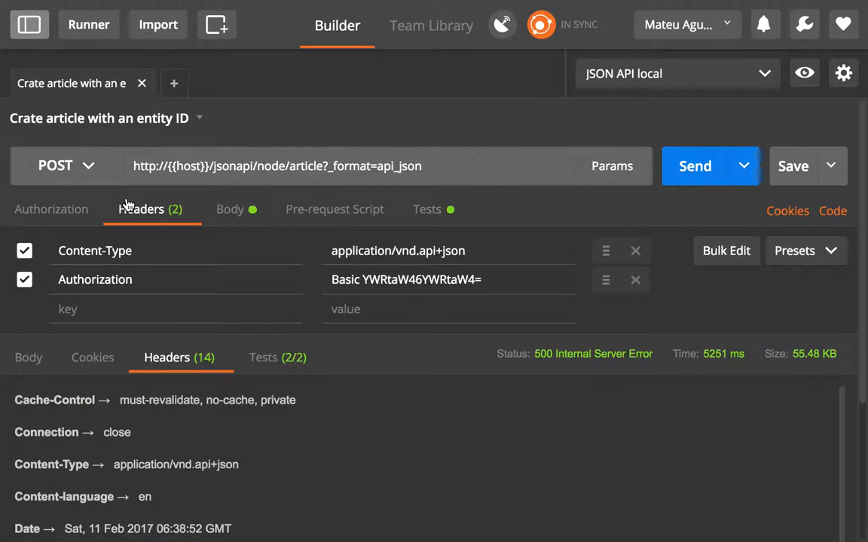
double_click(405, 279)
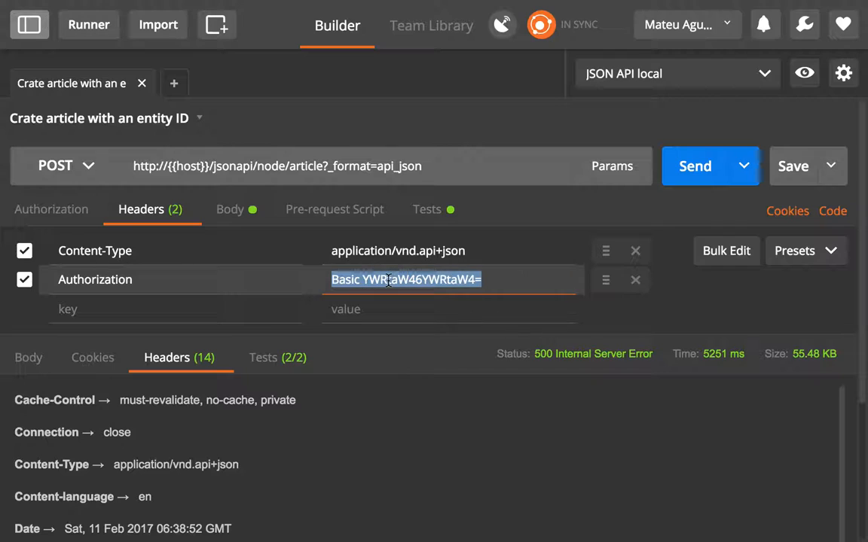
left_click(51, 209)
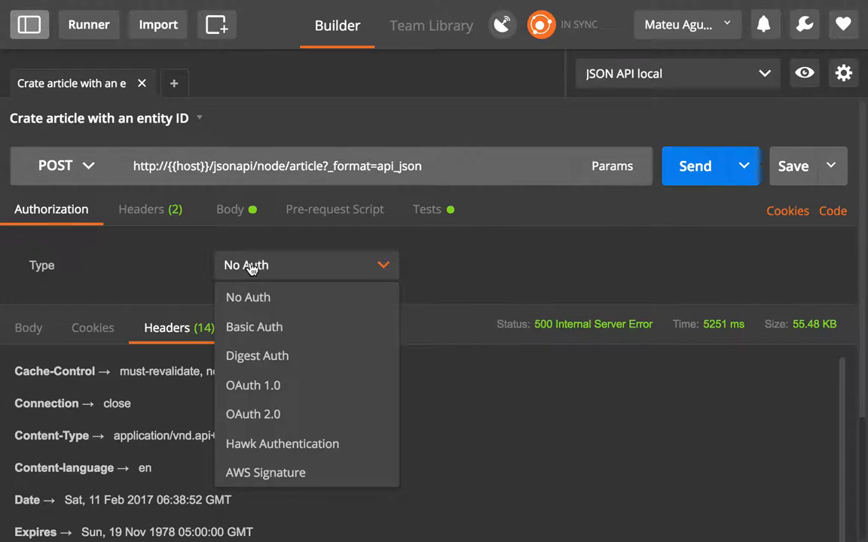
left_click(254, 327)
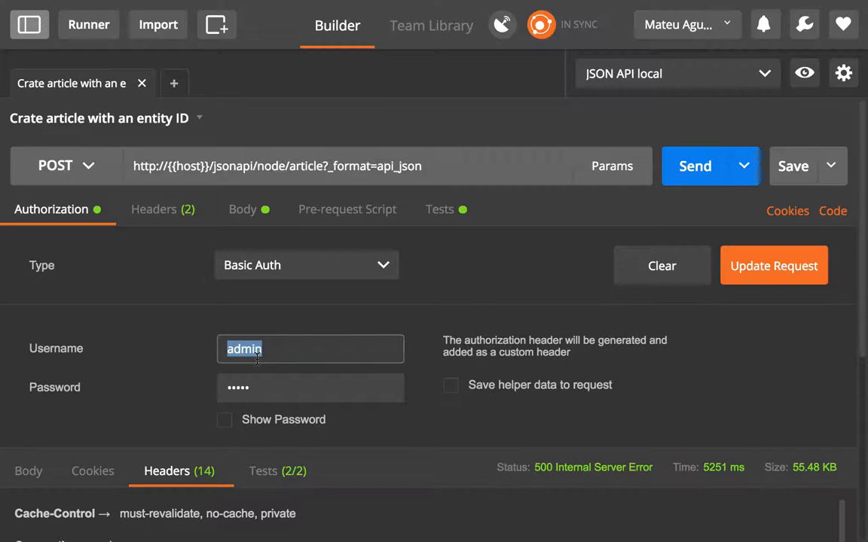
mouse_move(827, 356)
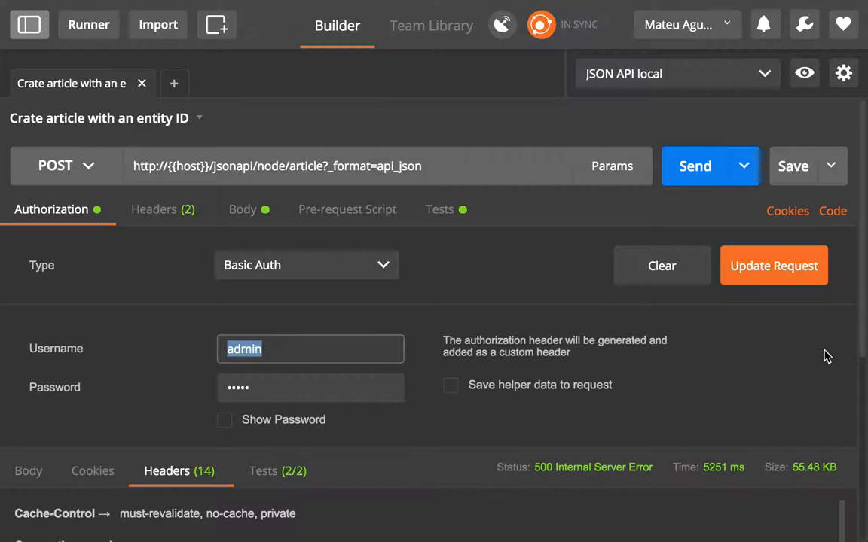
mouse_move(143, 60)
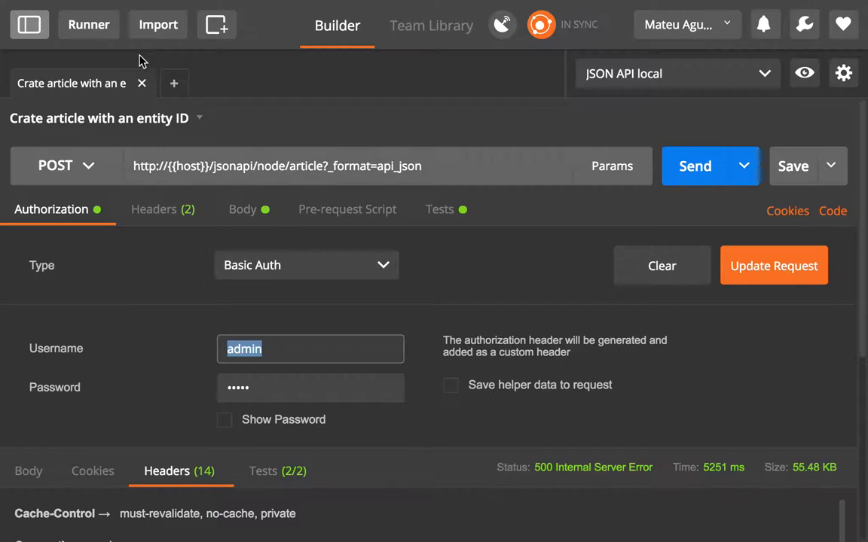
left_click(29, 24)
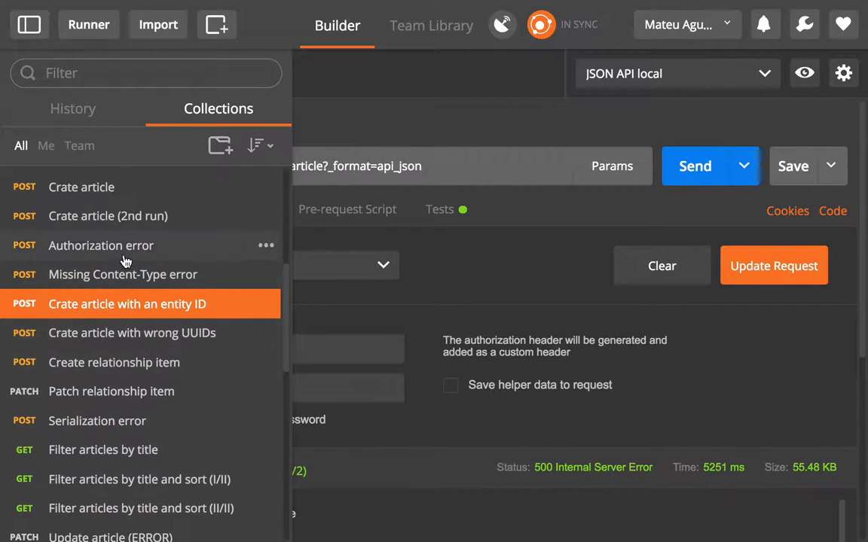
Load the saved 'Authorization error' request and view its application/vnd.api+json Content-Type header.
left_click(101, 245)
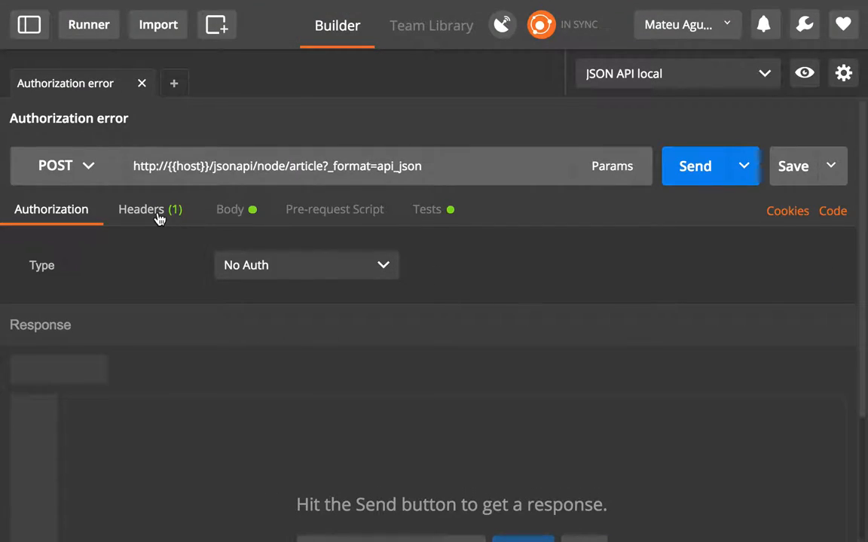
mouse_move(90, 172)
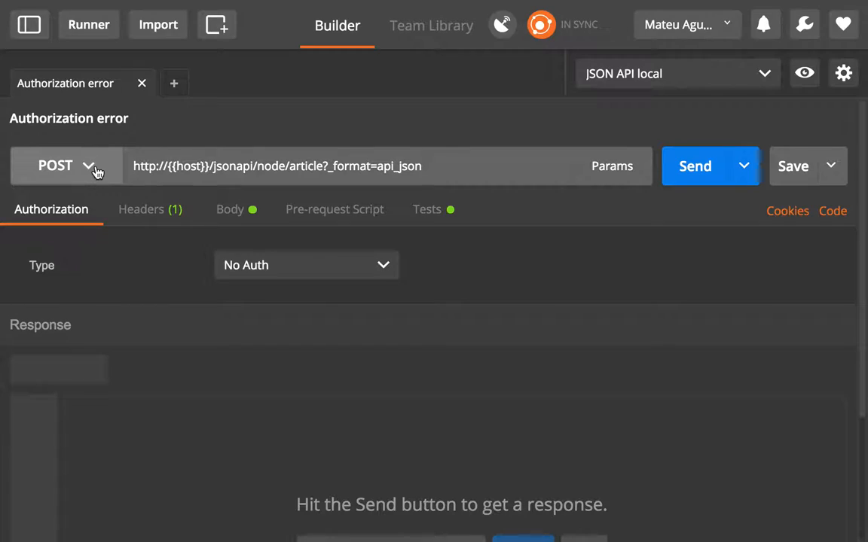
mouse_move(20, 189)
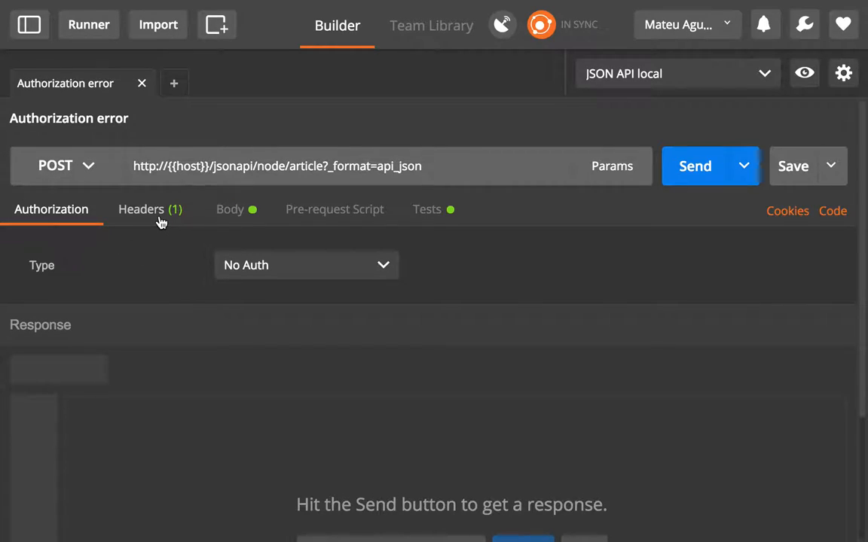
left_click(141, 209)
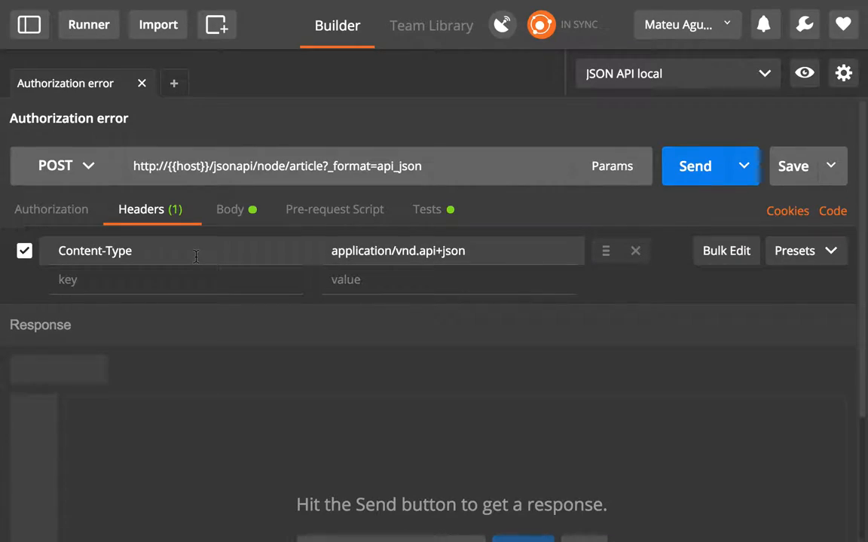
mouse_move(724, 186)
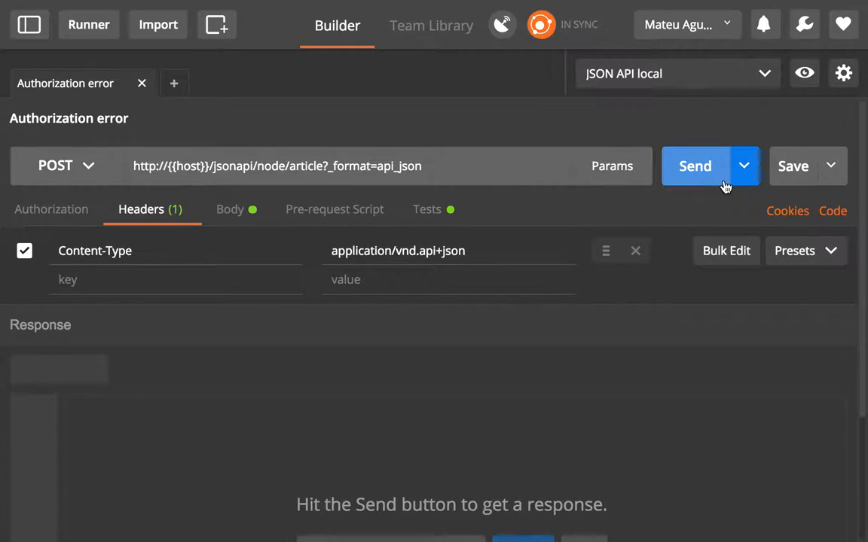
Send the unauthenticated request, read its 403 Forbidden error body, and switch the method to GET.
left_click(694, 166)
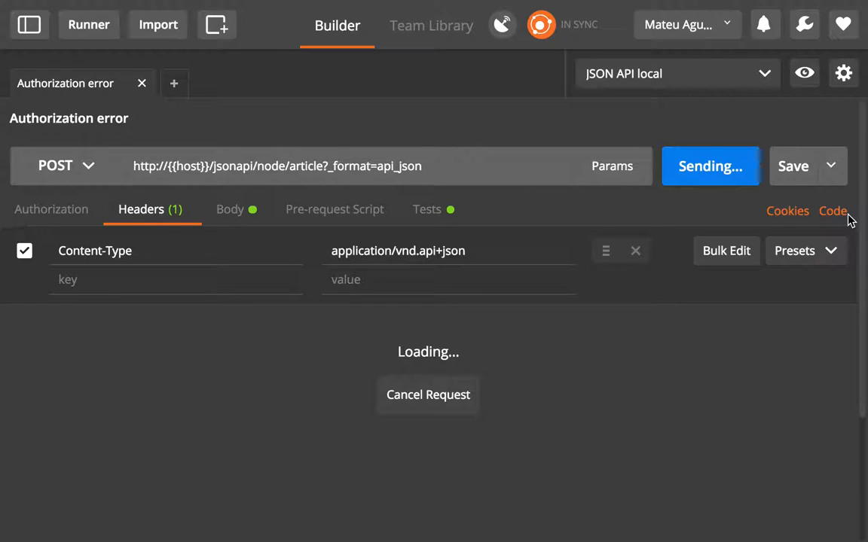
mouse_move(864, 239)
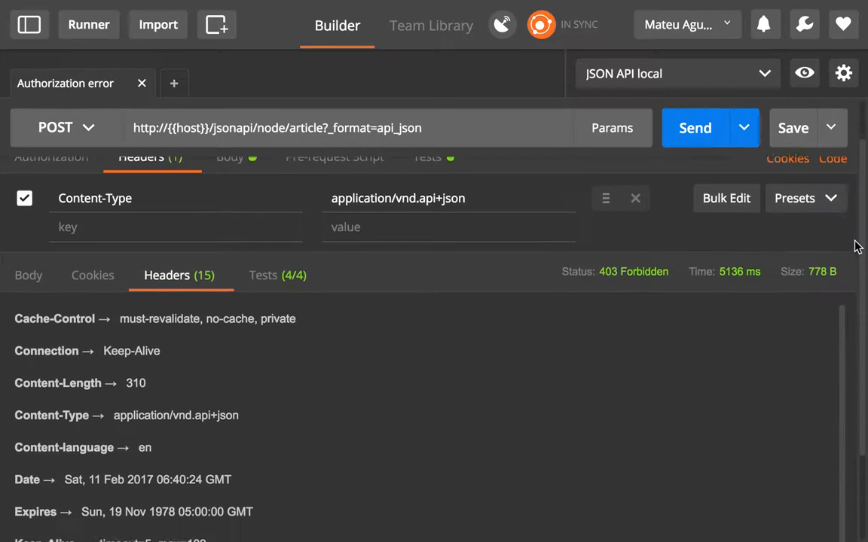
mouse_move(646, 222)
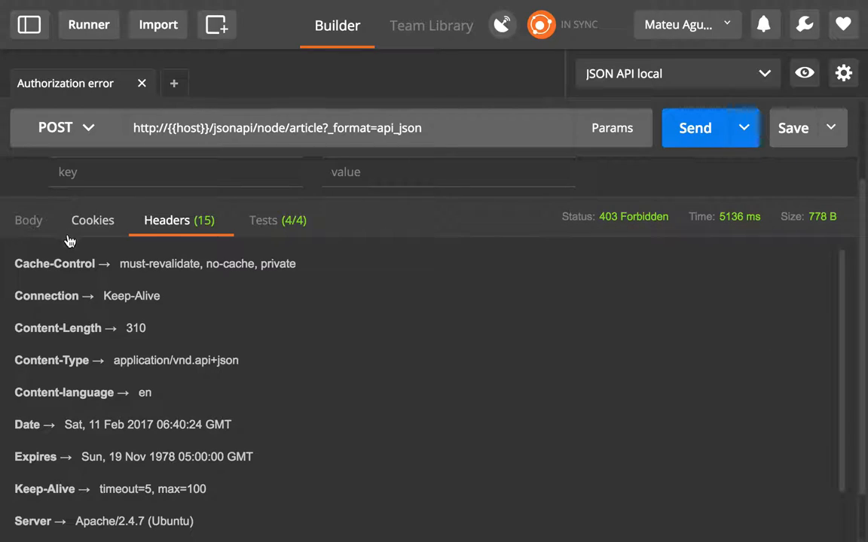
left_click(28, 220)
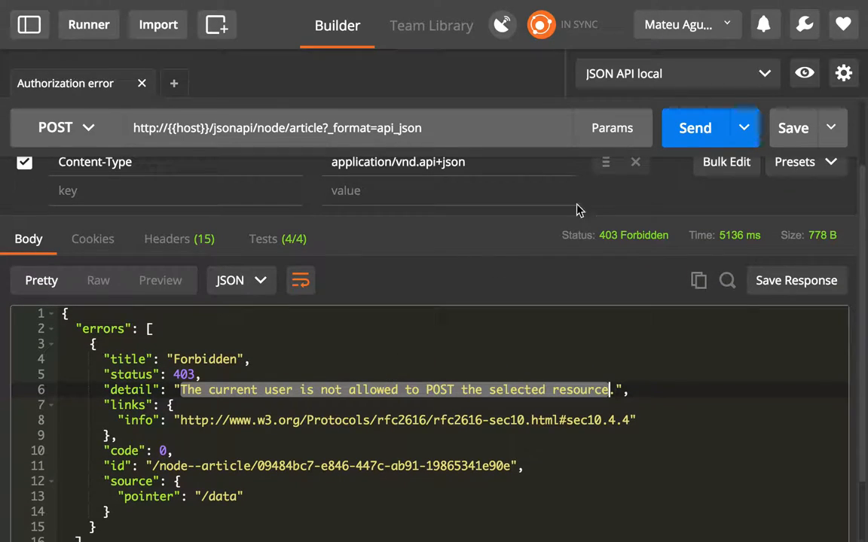
mouse_move(543, 292)
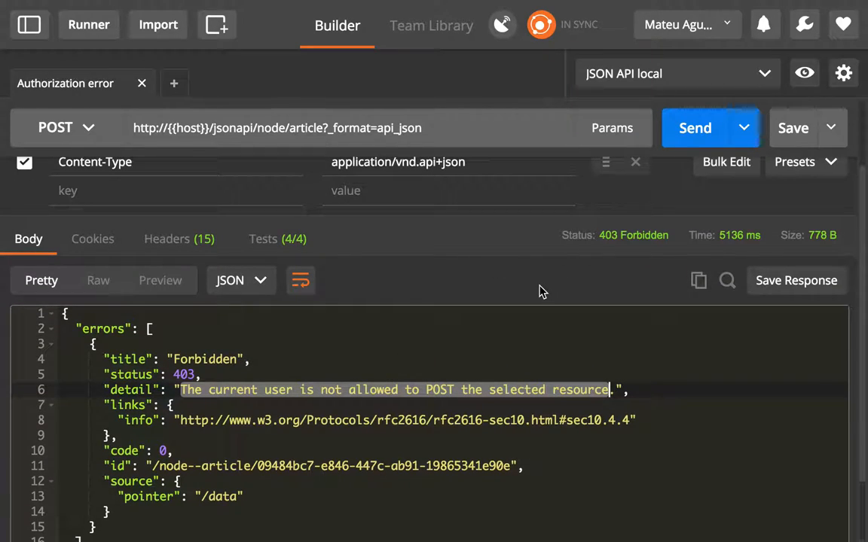
mouse_move(28, 25)
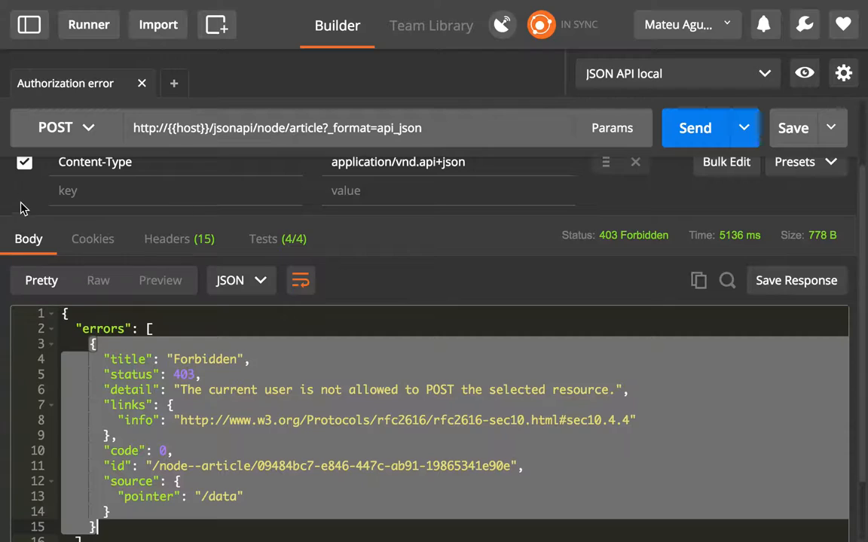
mouse_move(28, 33)
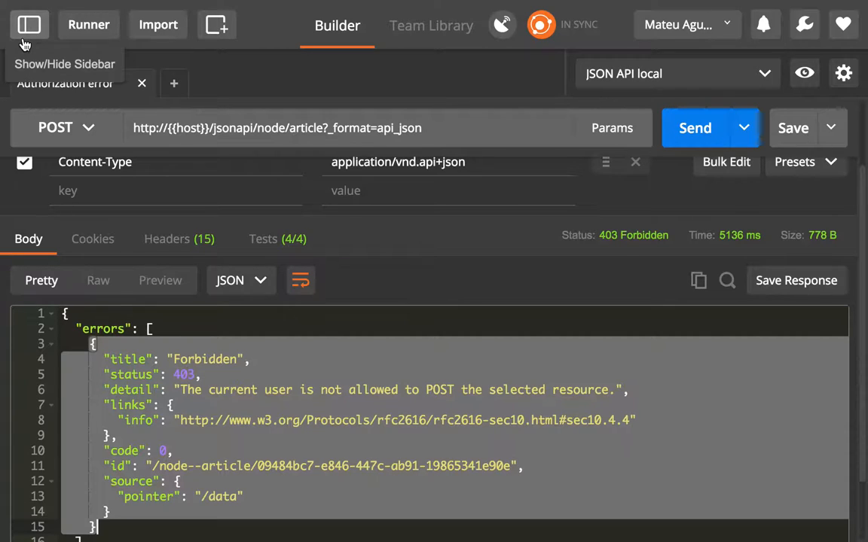
left_click(29, 25)
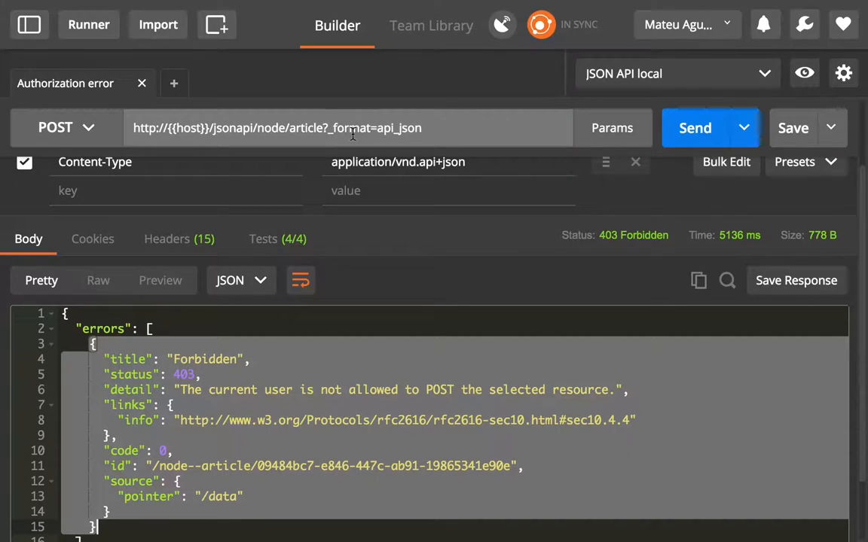
mouse_move(54, 350)
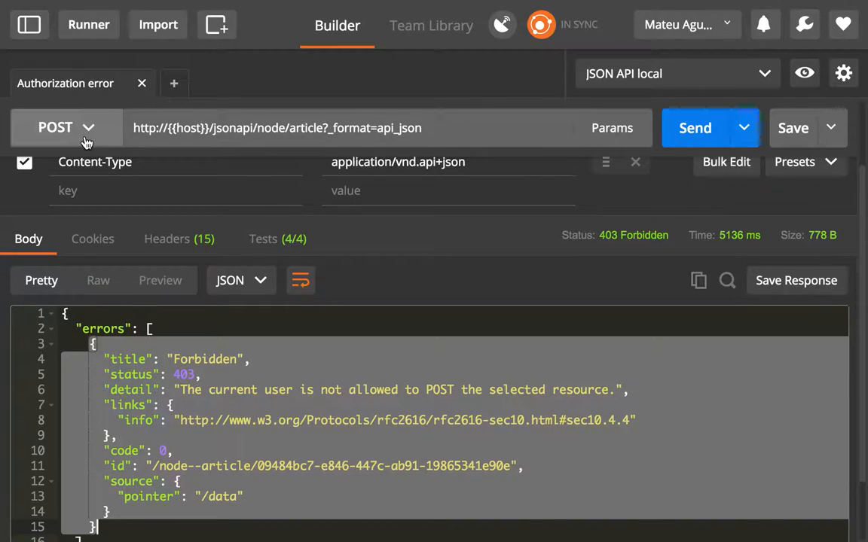
left_click(64, 127)
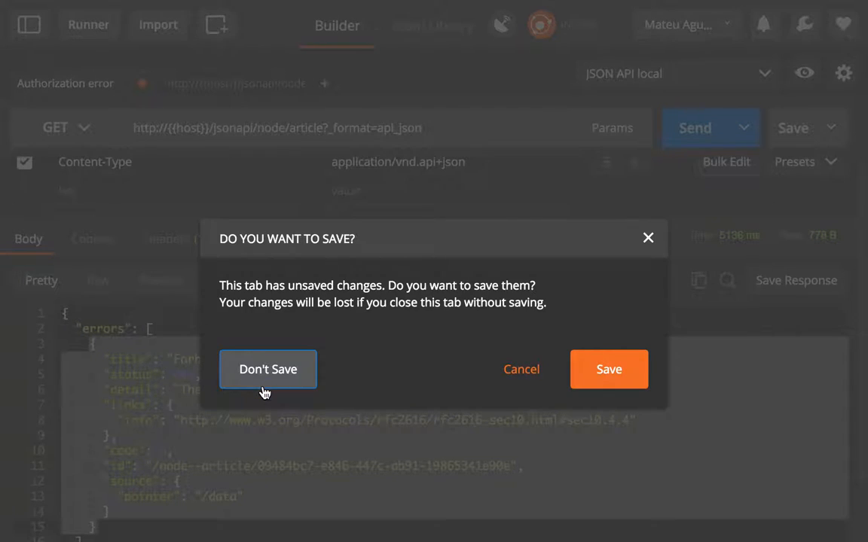
Discard the unsaved Authorization error changes and send GET {{host}}/jsonapi/node/article.
left_click(268, 369)
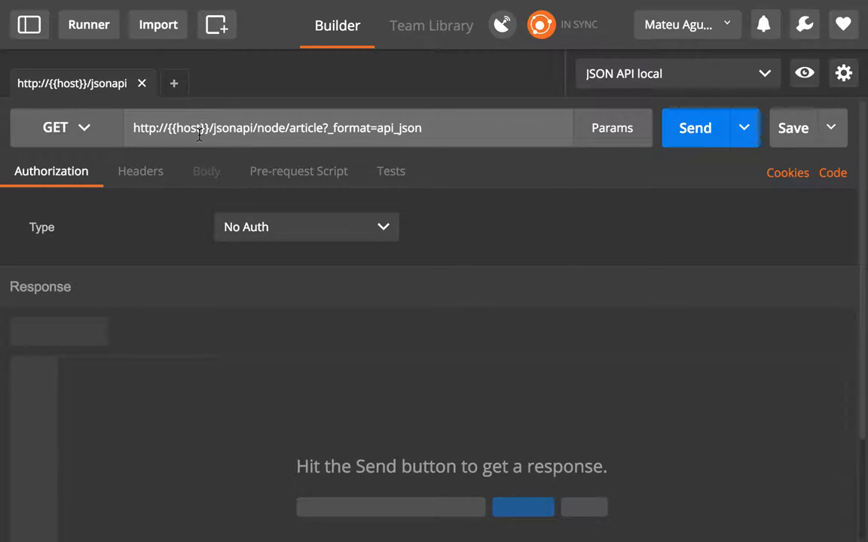
mouse_move(208, 195)
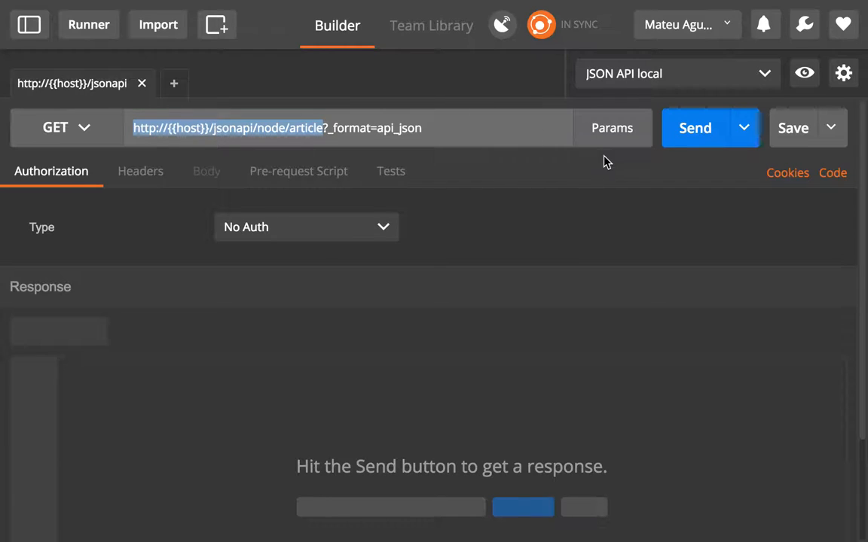
mouse_move(682, 143)
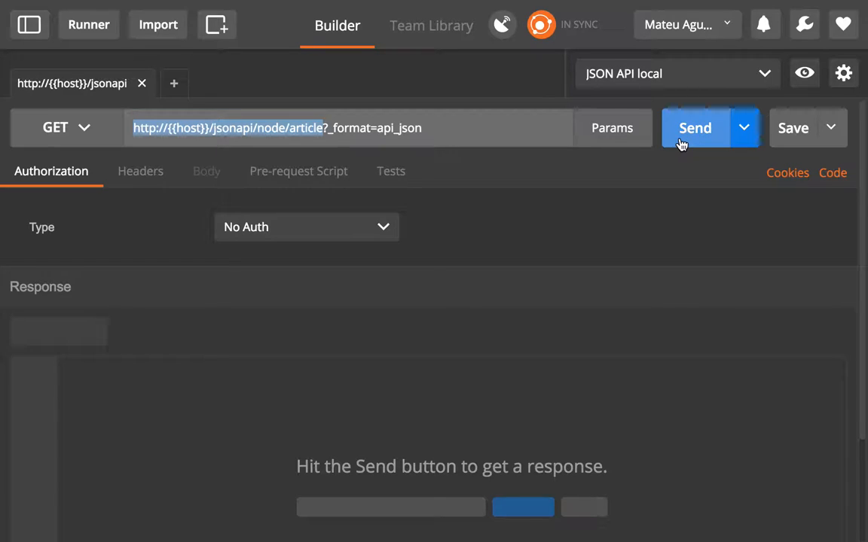
left_click(695, 127)
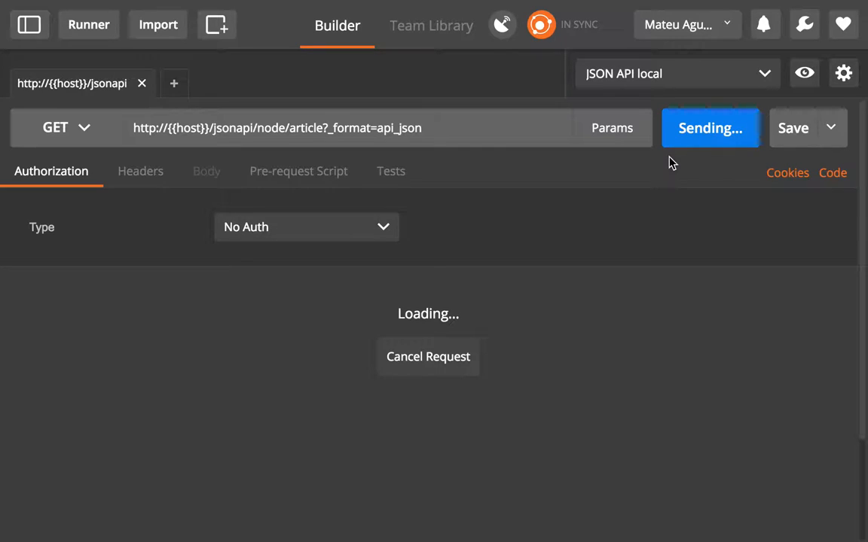
mouse_move(722, 235)
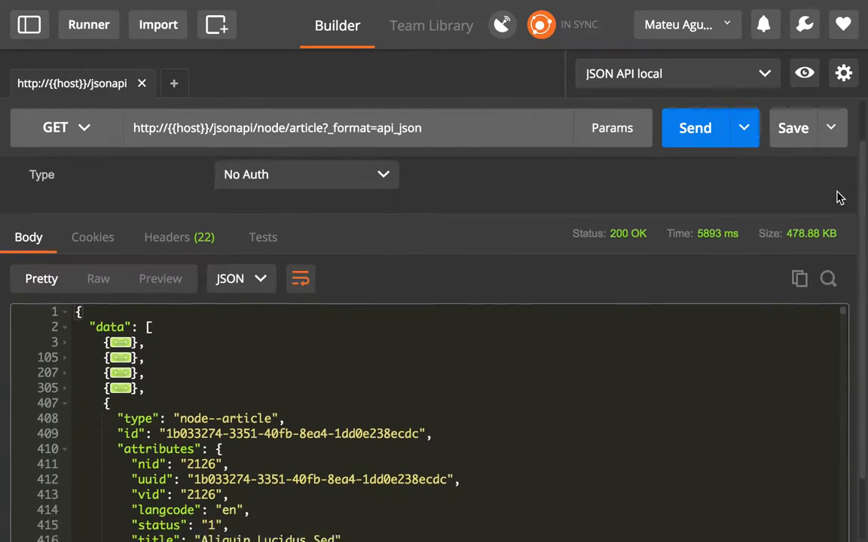
Expand the returned data array and pick out the article with nid 2132.
scroll("down", 3)
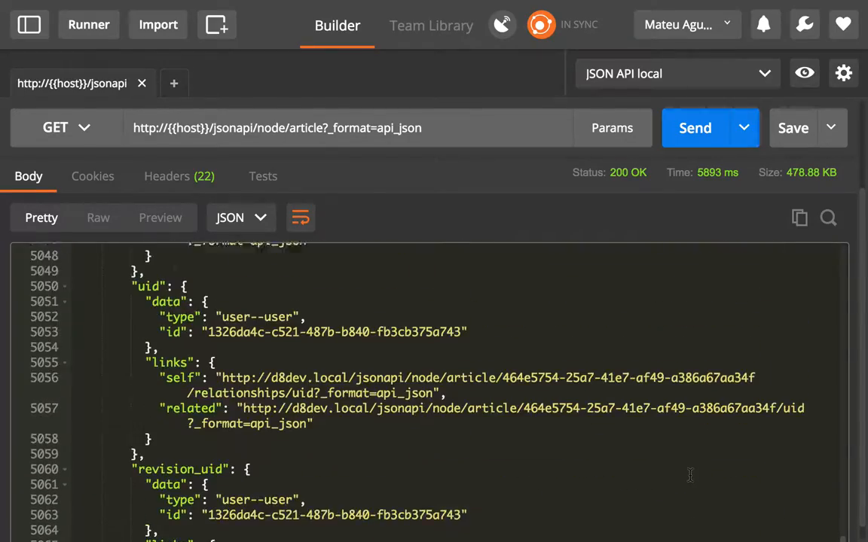
scroll("down", 3)
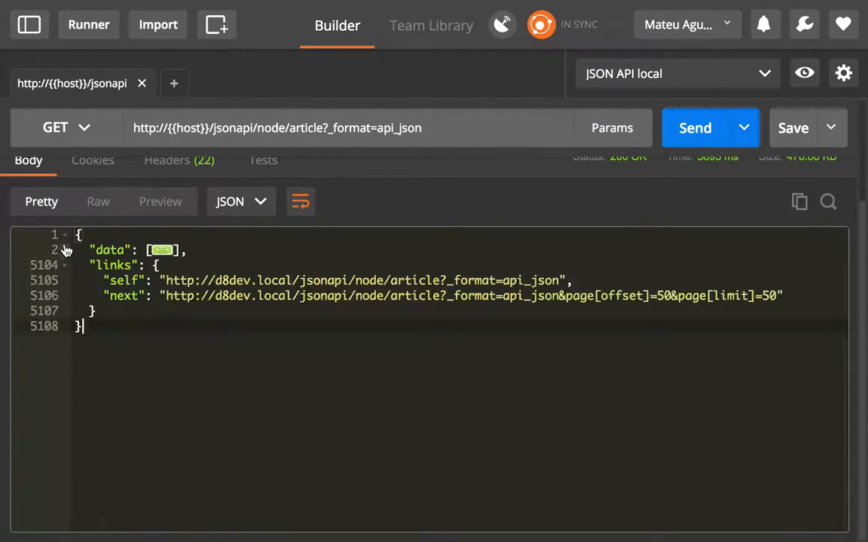
left_click(64, 250)
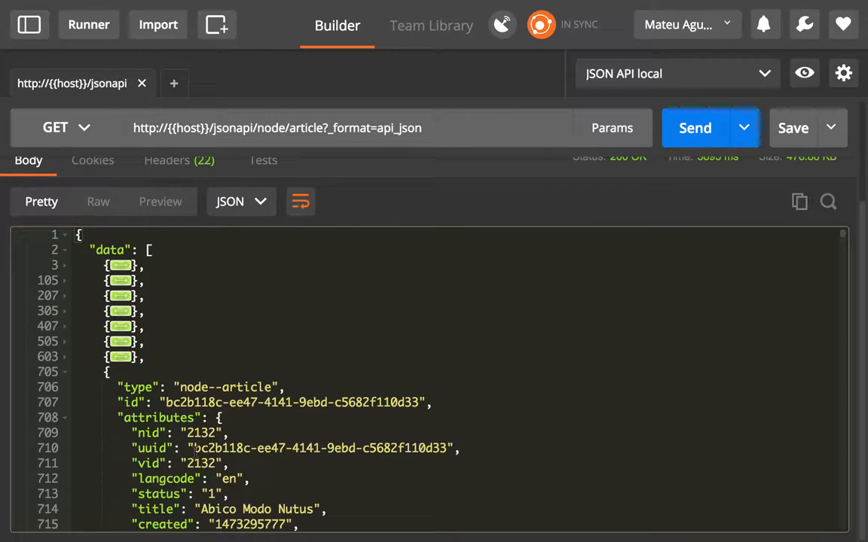
double_click(201, 434)
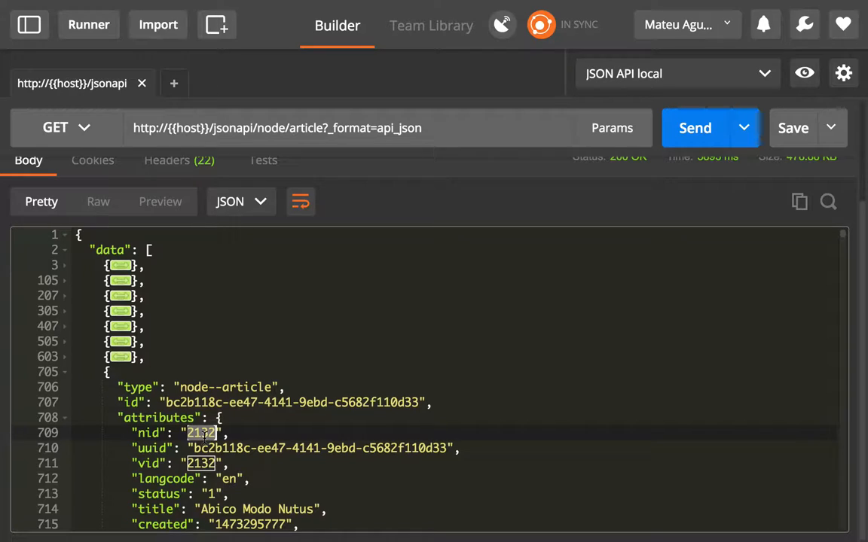
scroll("down", 3)
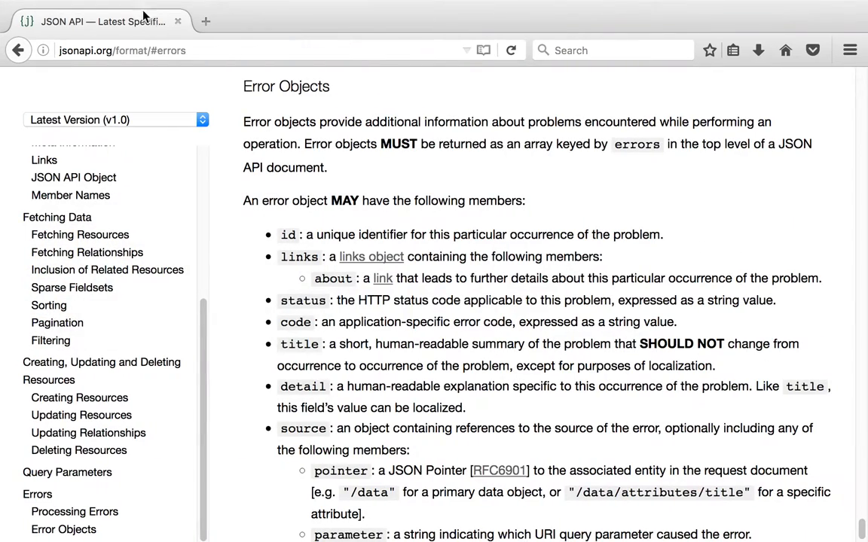
In Firefox, go to d8dev.local/node/ and save the Abico Modo Nutus article's edit form.
left_click(215, 21)
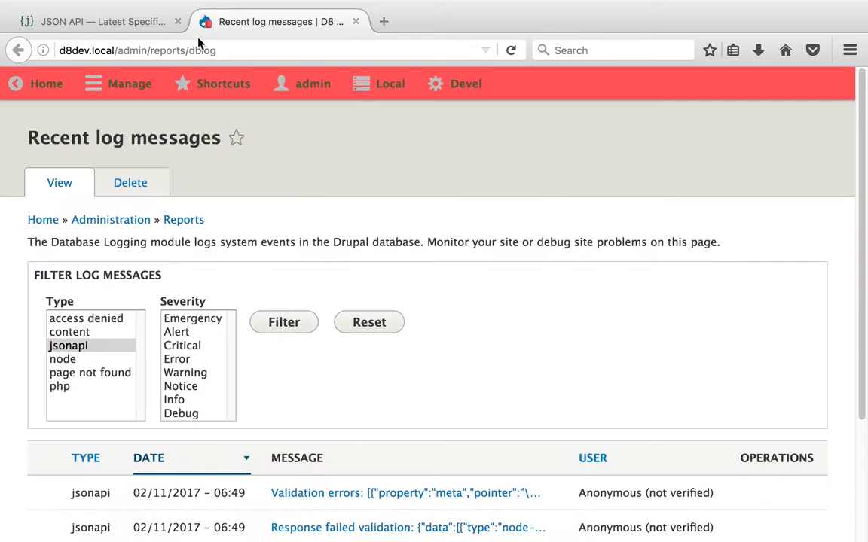
type("d8dev.local/node/2132/edit")
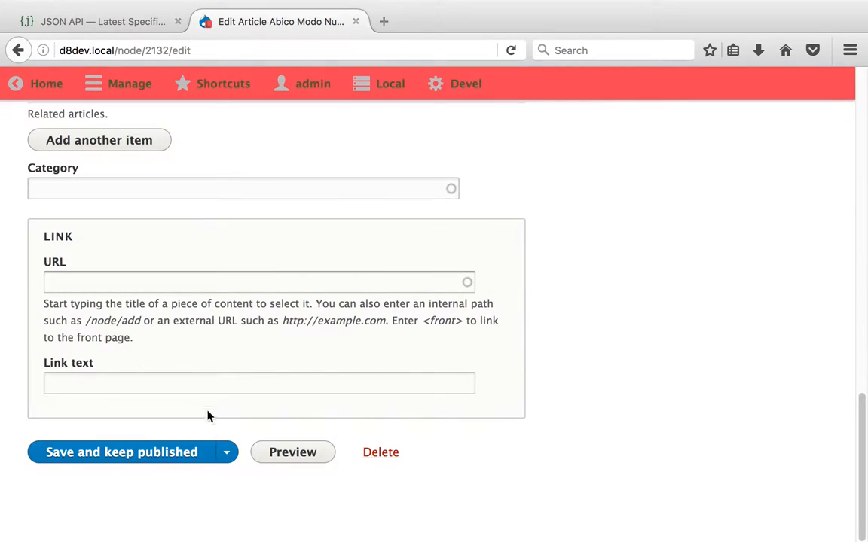
left_click(227, 452)
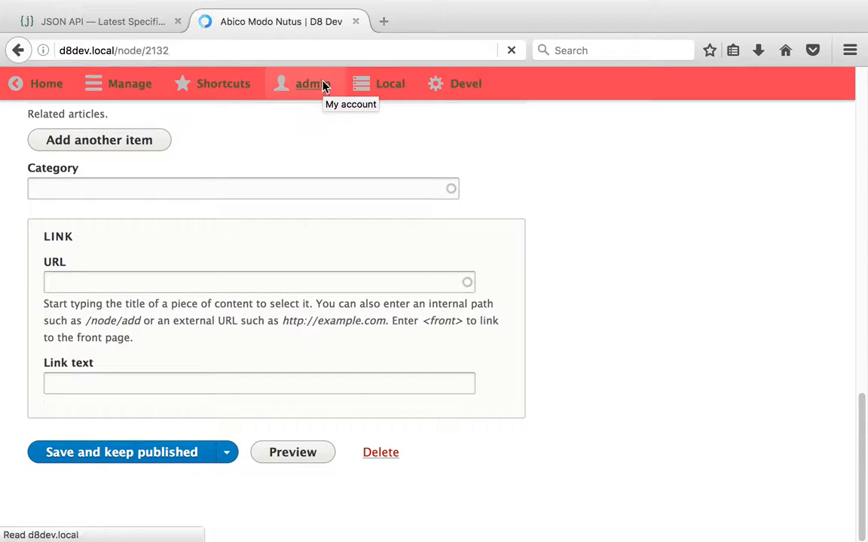
left_click(121, 452)
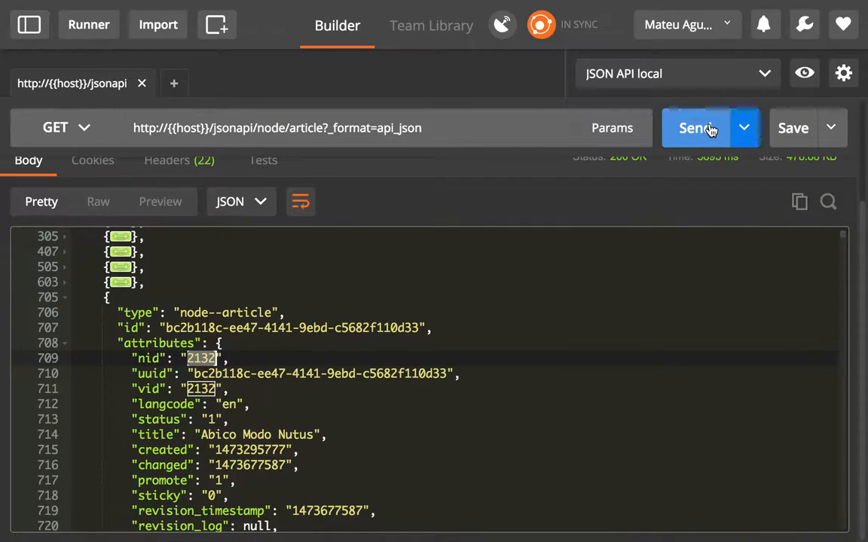
Re-send the article collection request and browse the refreshed 200 OK article list.
left_click(695, 127)
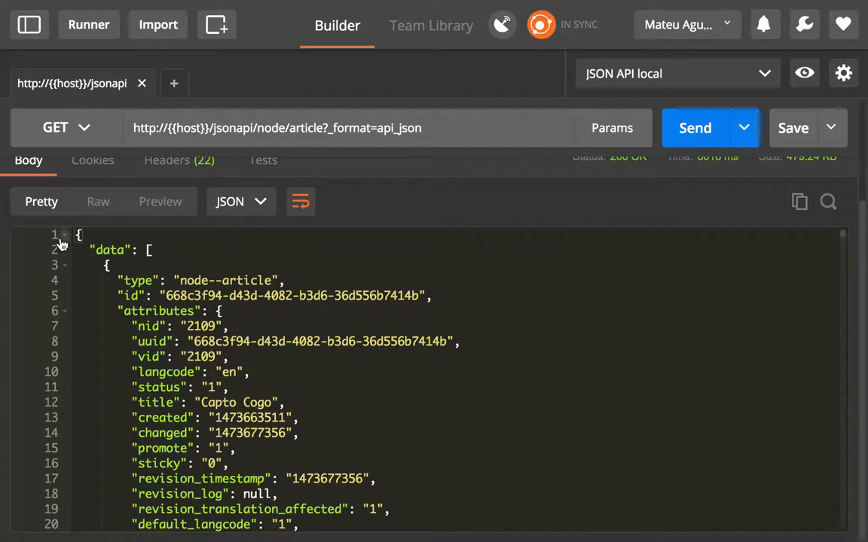
left_click(64, 249)
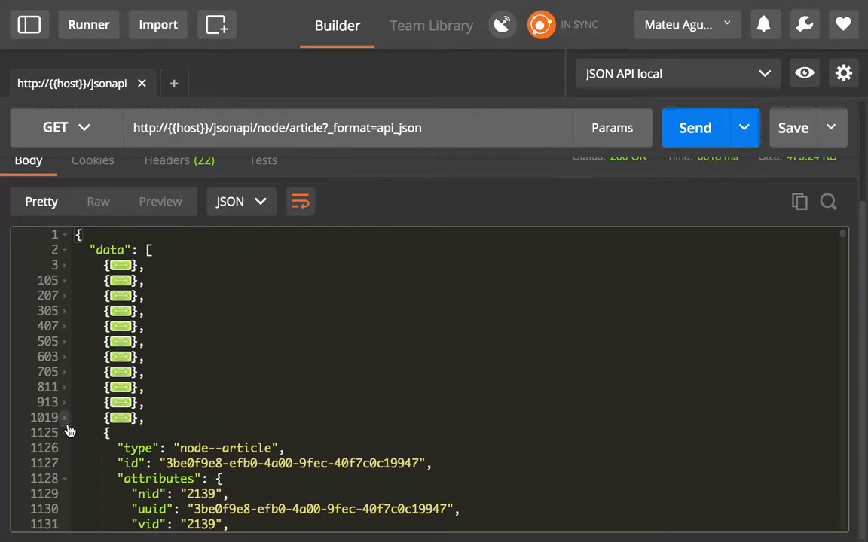
mouse_move(69, 440)
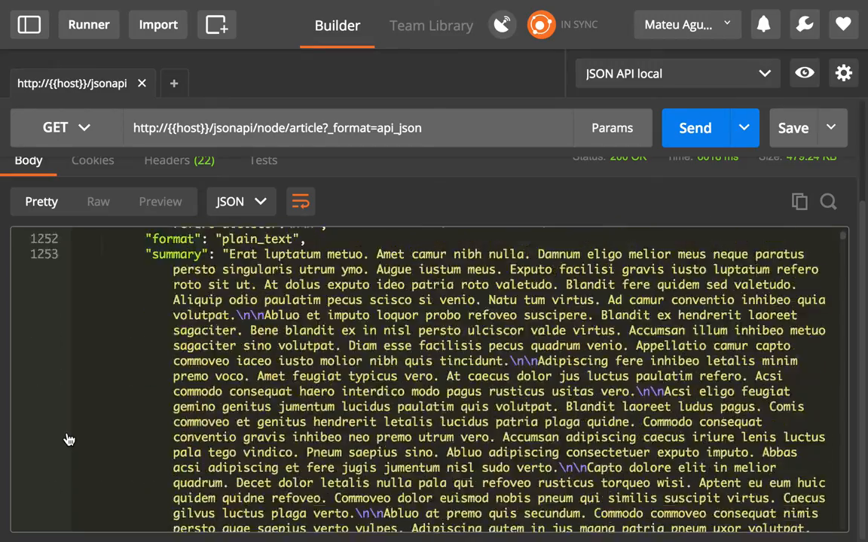
scroll("down", 3)
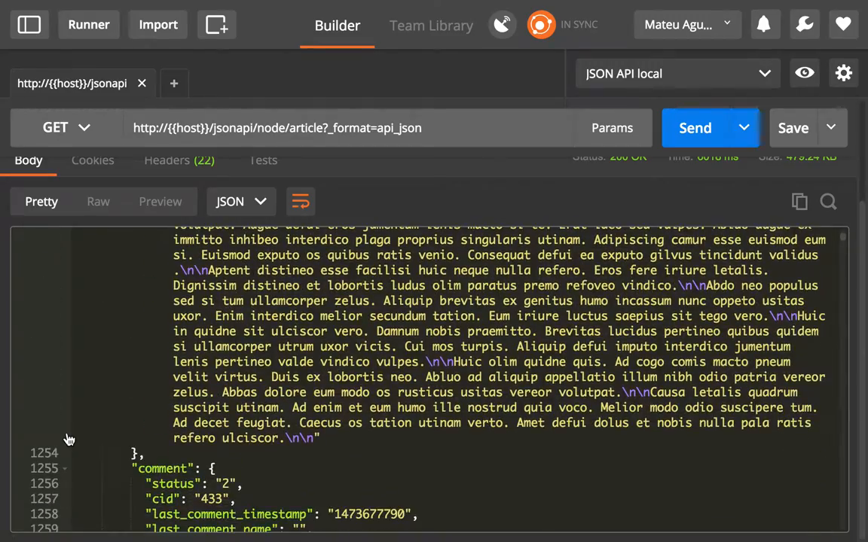
left_click(29, 25)
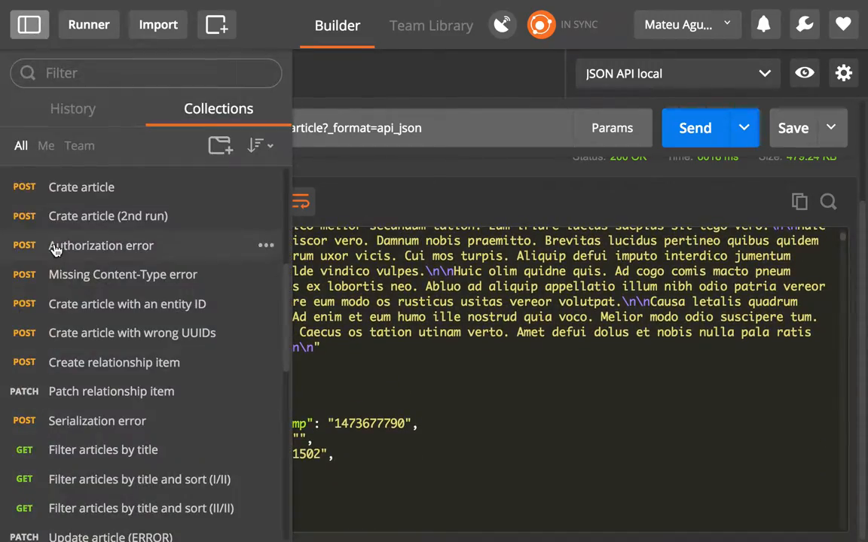
Load and send 'Access denied in included relationships', getting 200 OK with 4/5 tests passing.
scroll("down", 3)
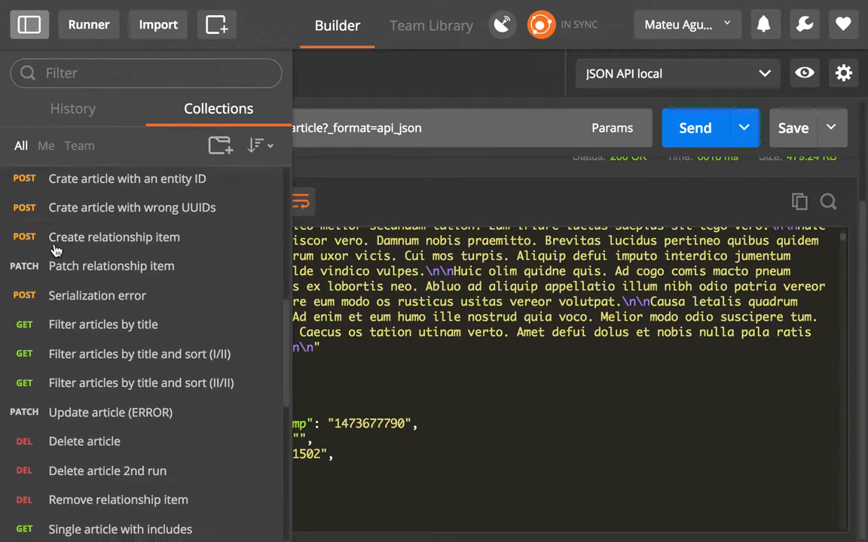
scroll("down", 3)
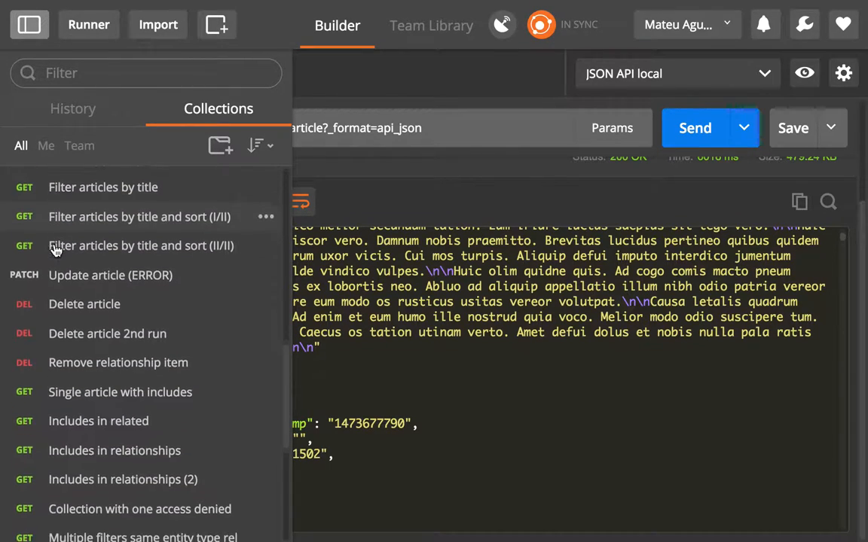
scroll("down", 3)
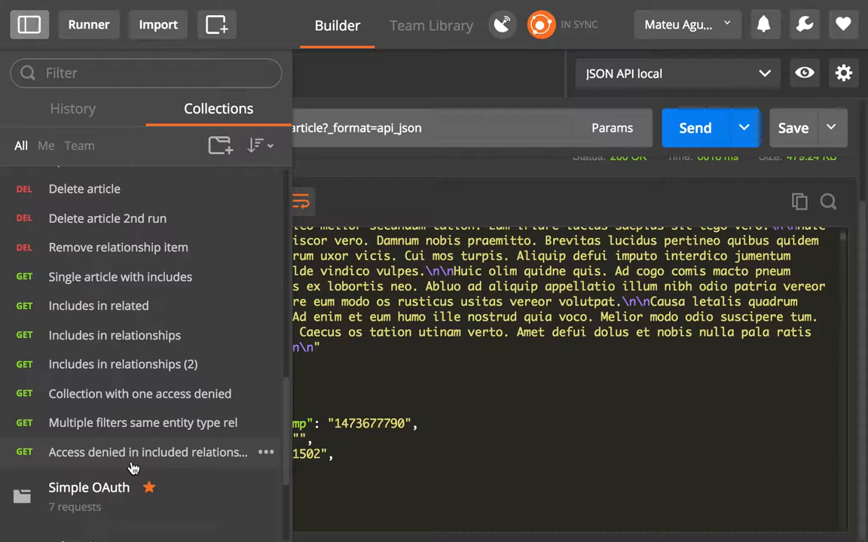
left_click(146, 453)
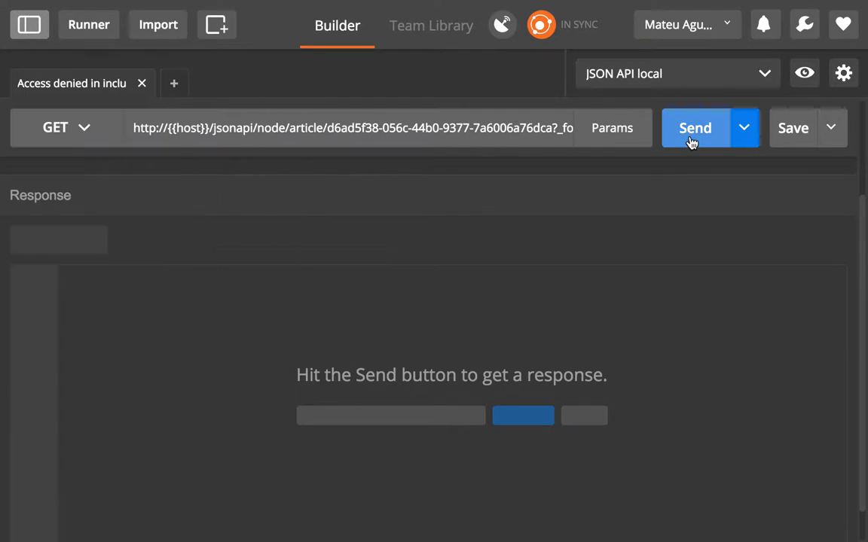
left_click(695, 127)
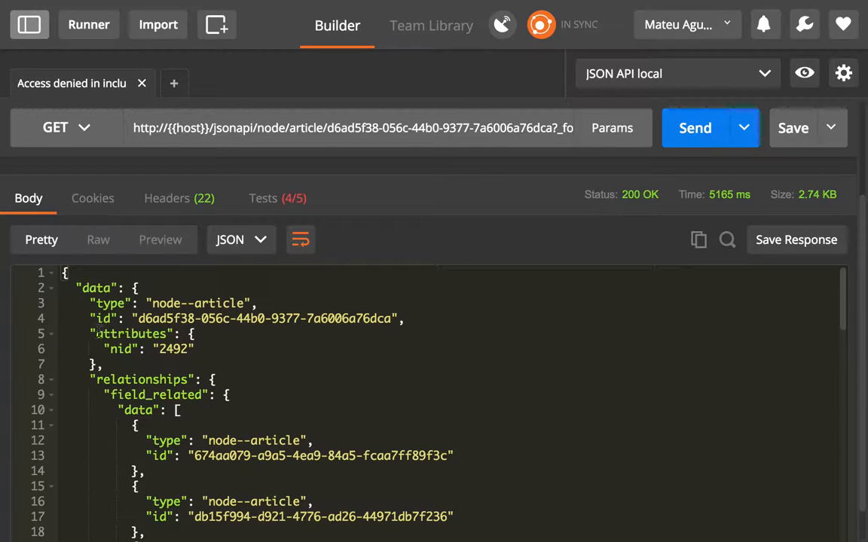
Fold the data and included lists, then inspect the include=field_related query parameter.
left_click(50, 287)
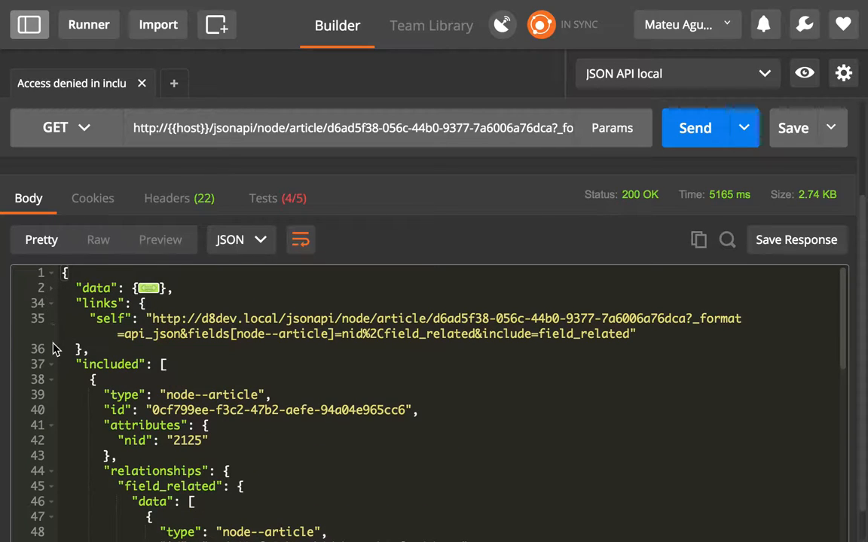
left_click(51, 365)
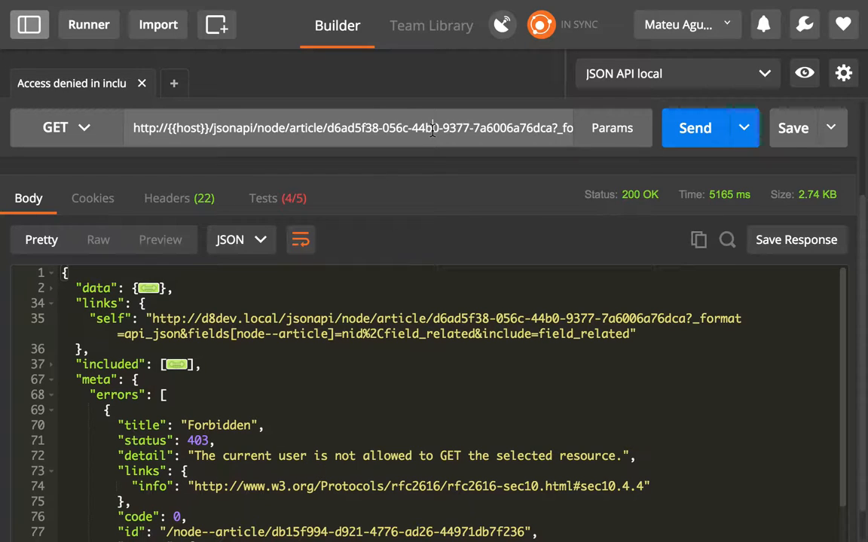
left_click(612, 127)
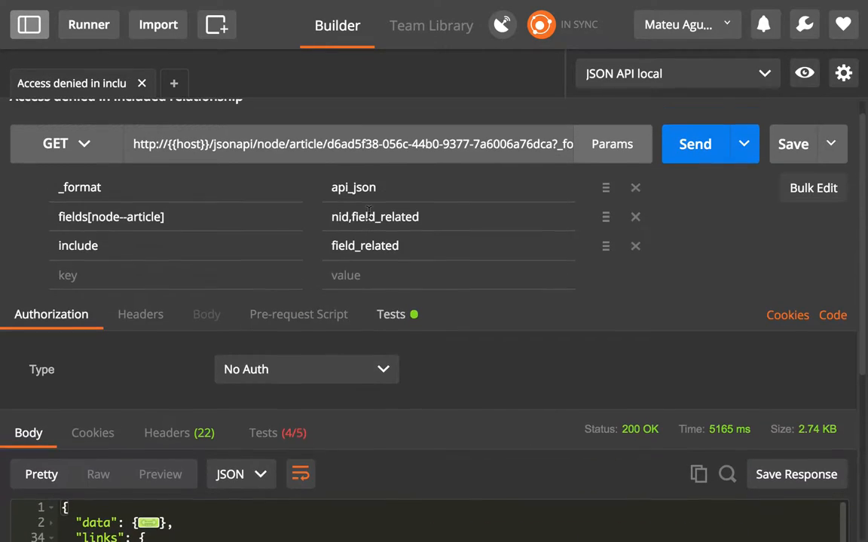
double_click(364, 255)
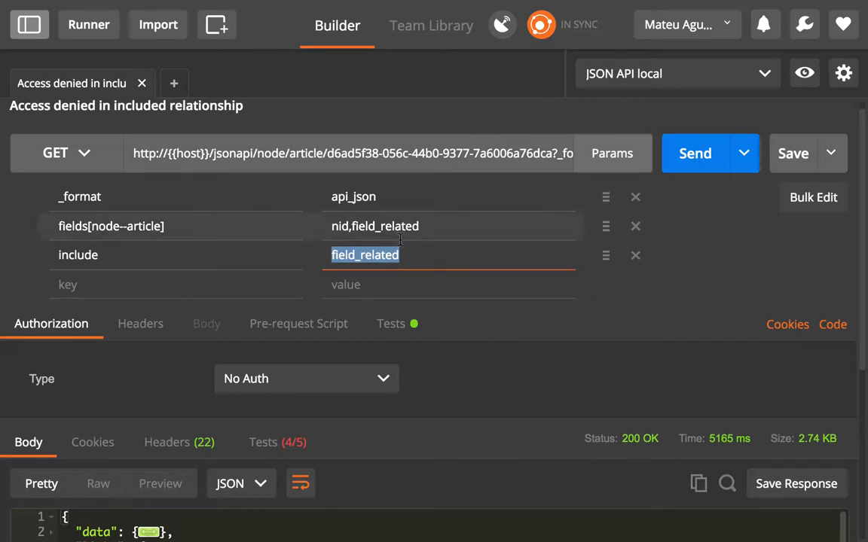
mouse_move(709, 293)
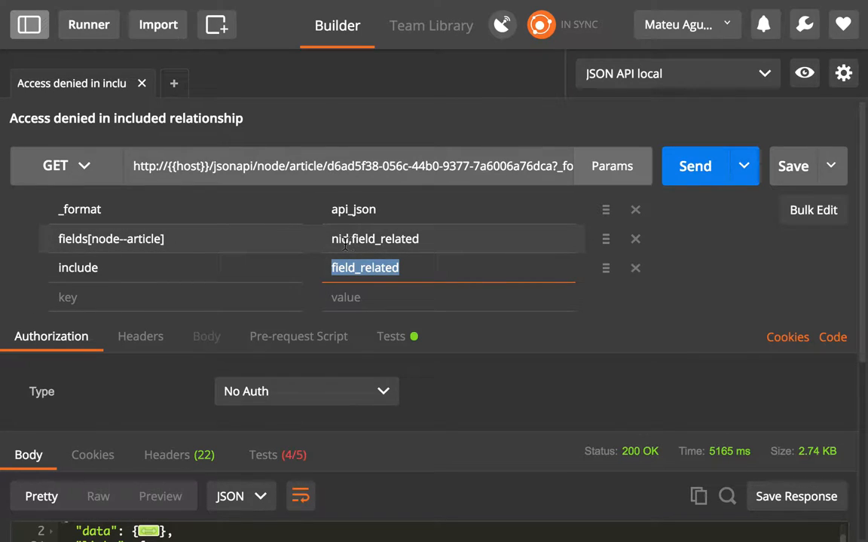
left_click(374, 239)
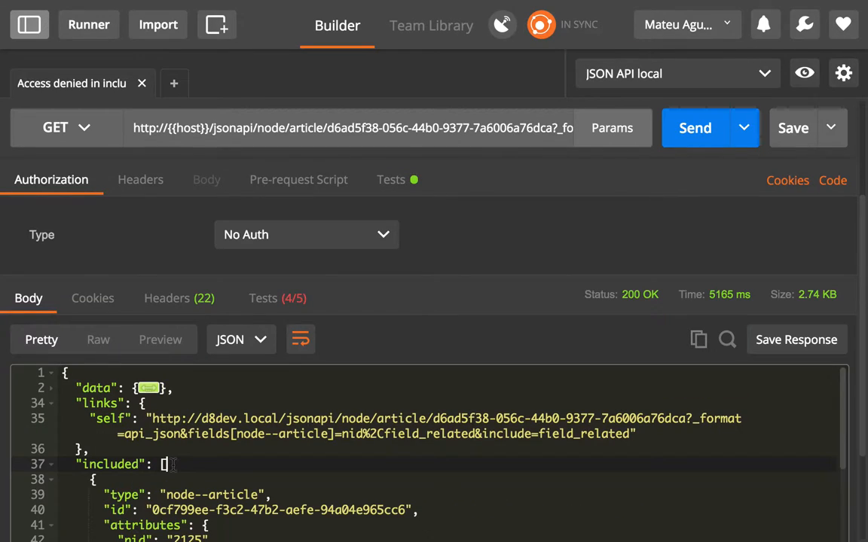
Collapse the included article and highlight the forbidden article's id in meta.errors.
scroll("down", 3)
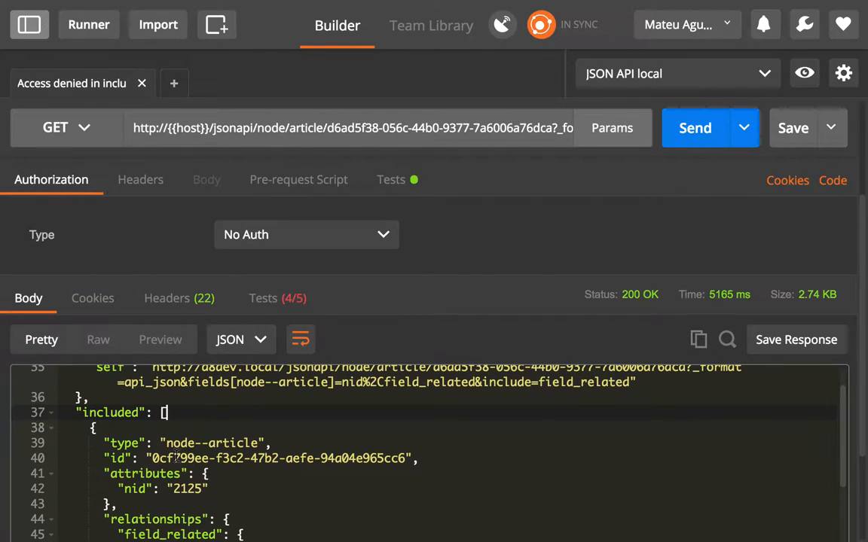
scroll("down", 3)
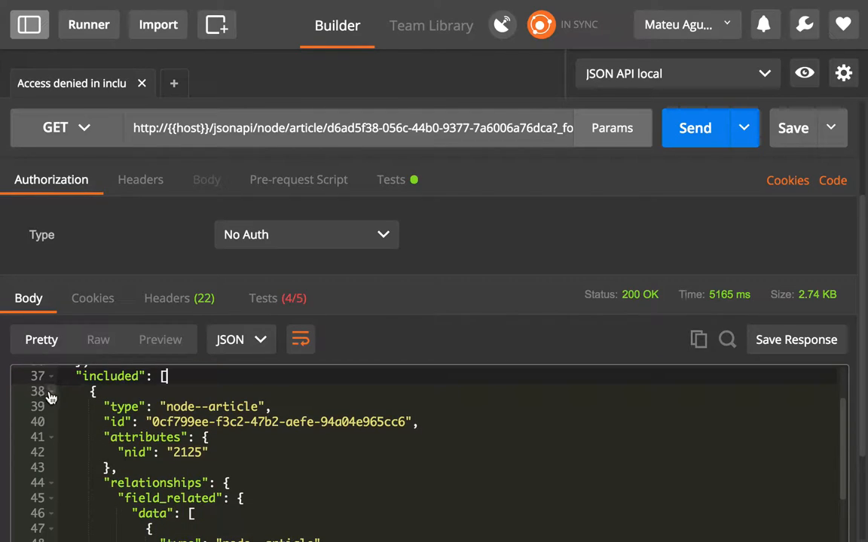
left_click(51, 392)
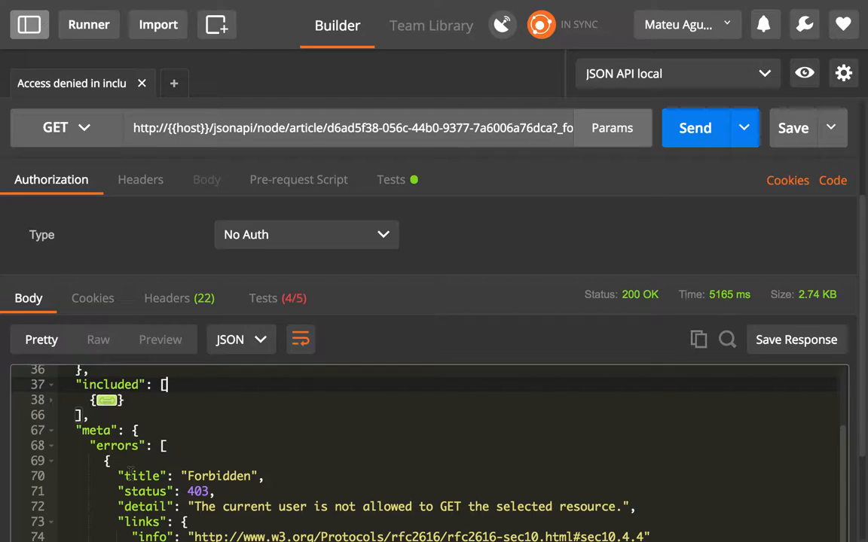
scroll("down", 3)
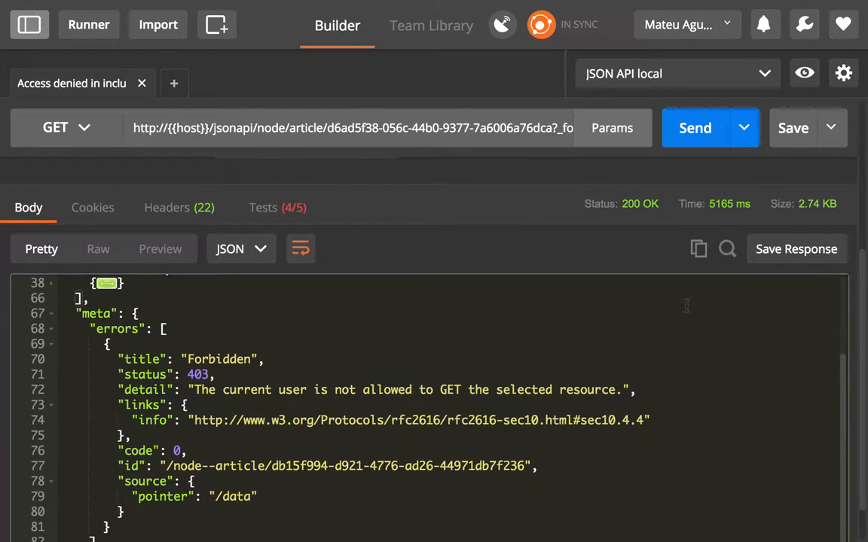
double_click(117, 330)
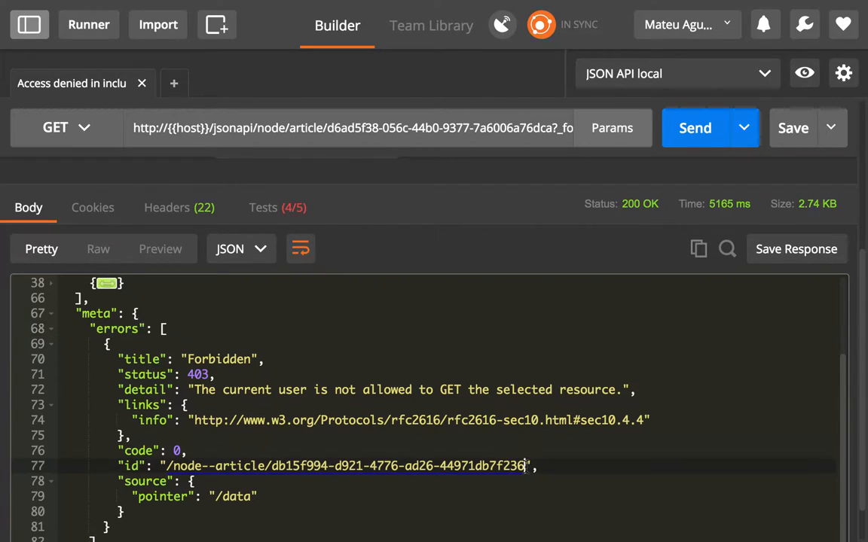
Highlight the 403 status, plus field_related and the article UUID in the request URL.
double_click(343, 466)
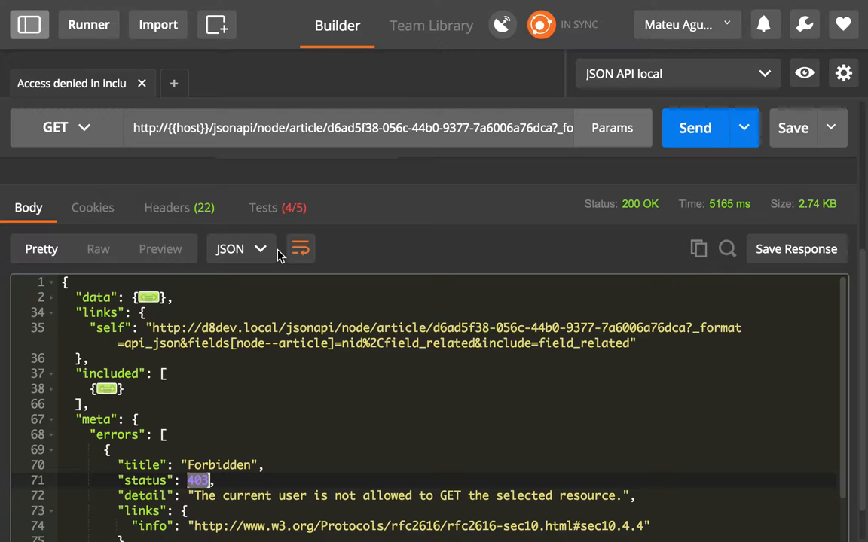
double_click(336, 127)
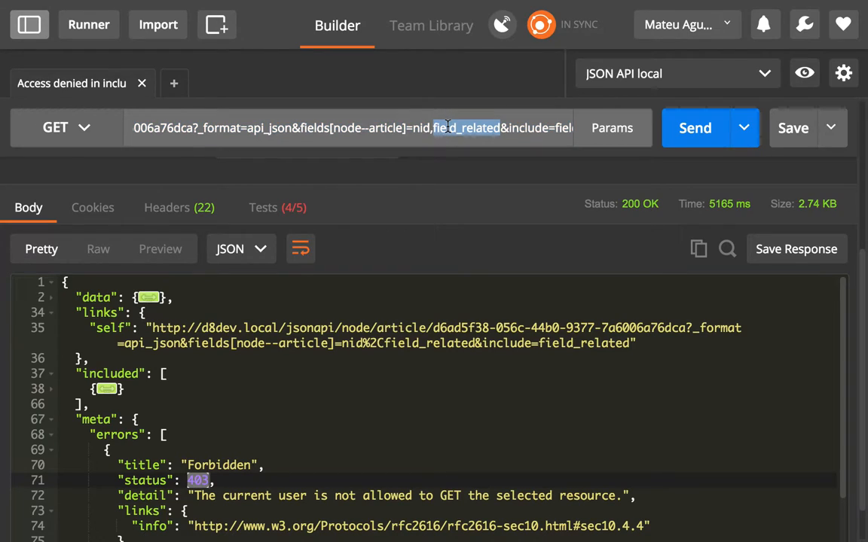
double_click(468, 128)
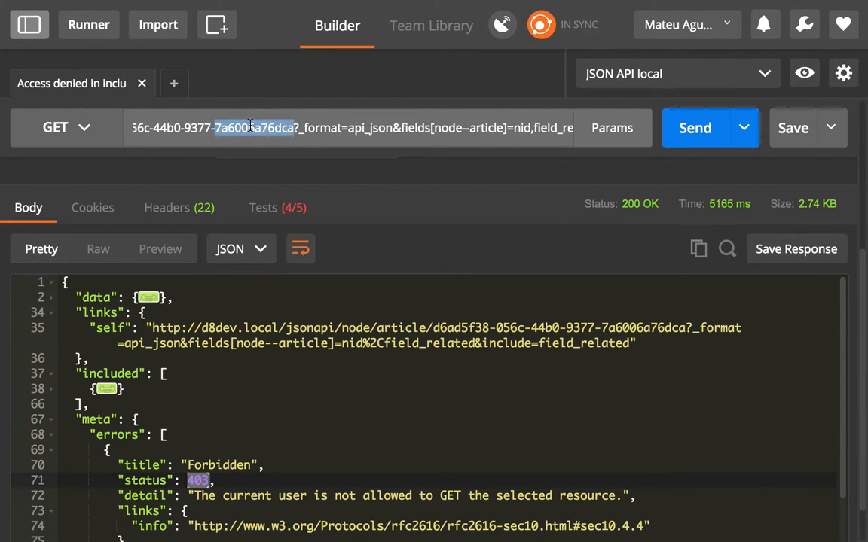
mouse_move(451, 213)
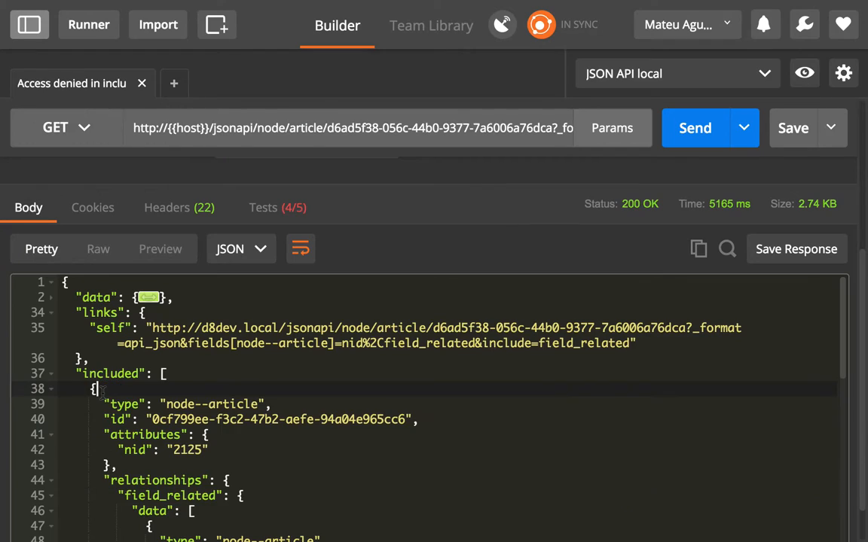
mouse_move(50, 399)
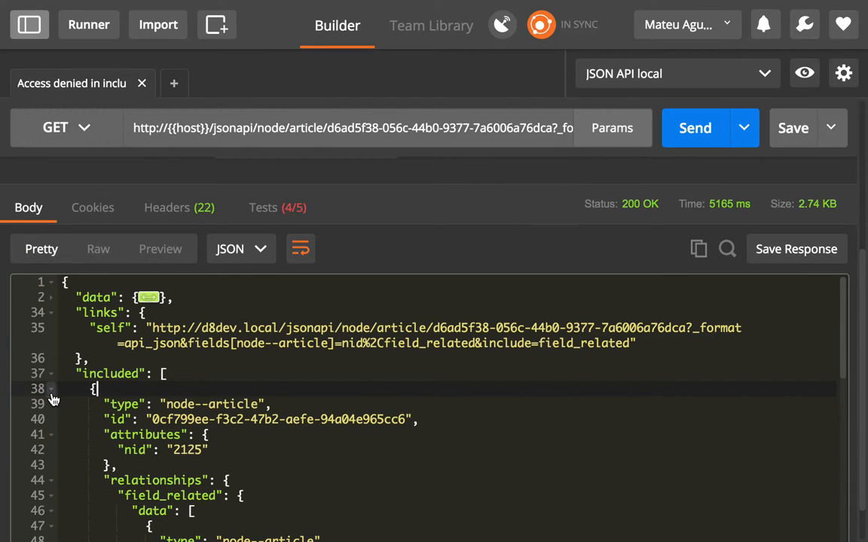
left_click(51, 388)
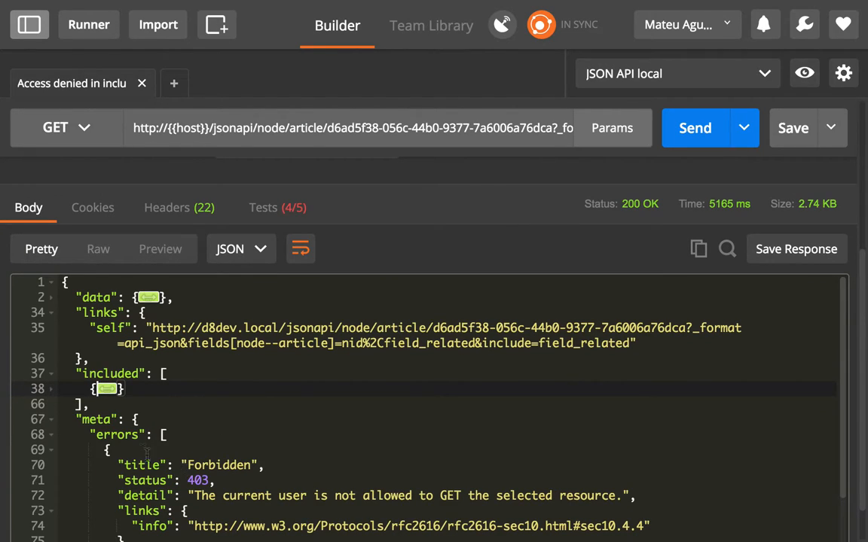
scroll("down", 3)
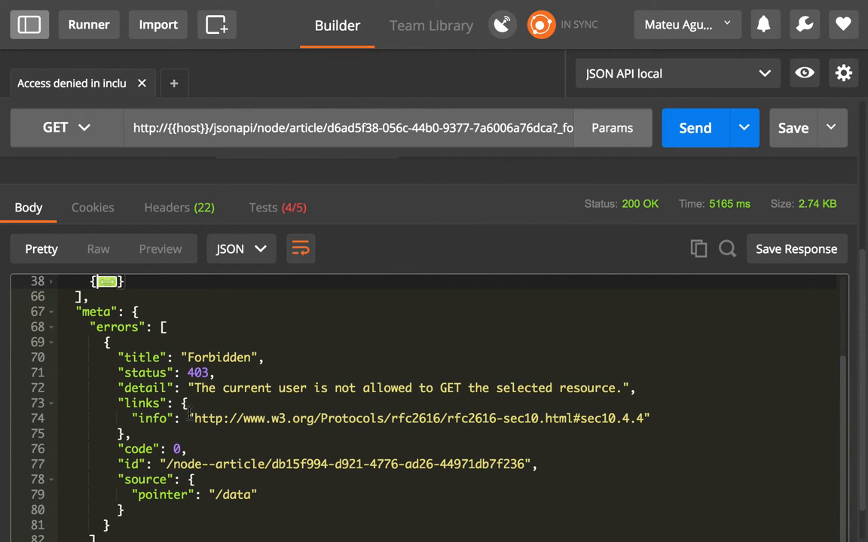
double_click(198, 373)
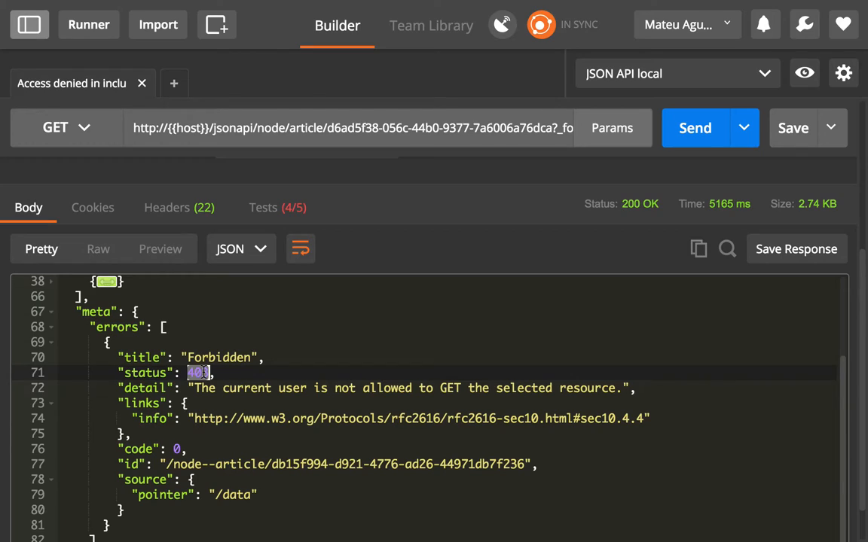